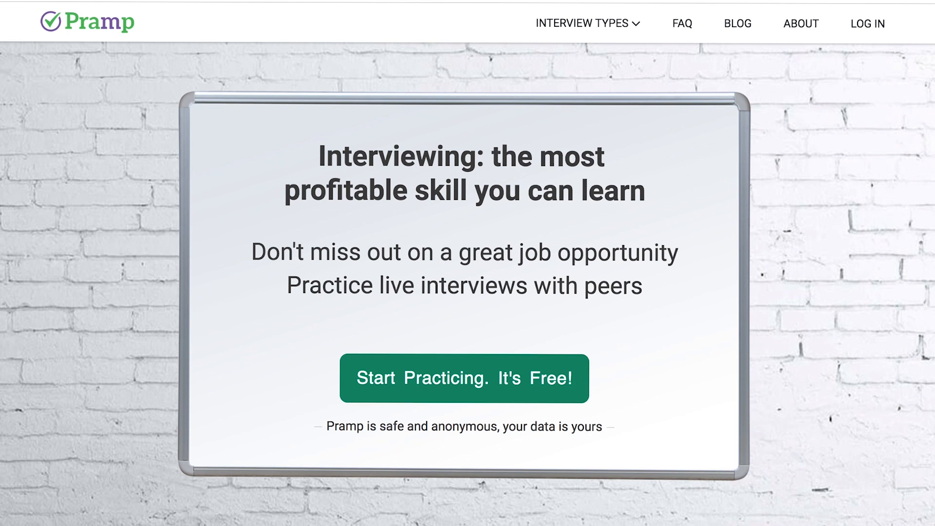
- Scroll through the Pramp homepage pitch and testimonials, then open the INTERVIEW TYPES dropdown
{"action": "scroll", "scroll_direction": "down", "scroll_amount": 3}
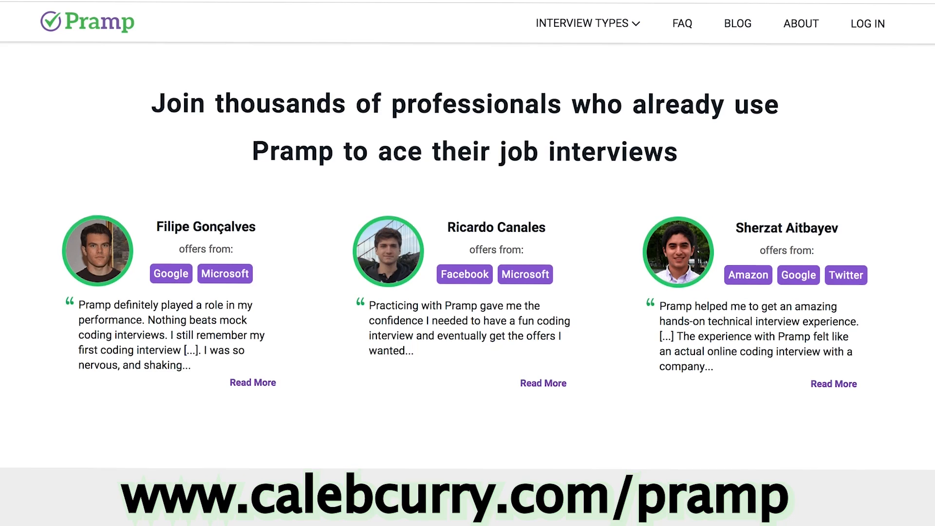
{"action": "scroll", "scroll_direction": "down", "scroll_amount": 3}
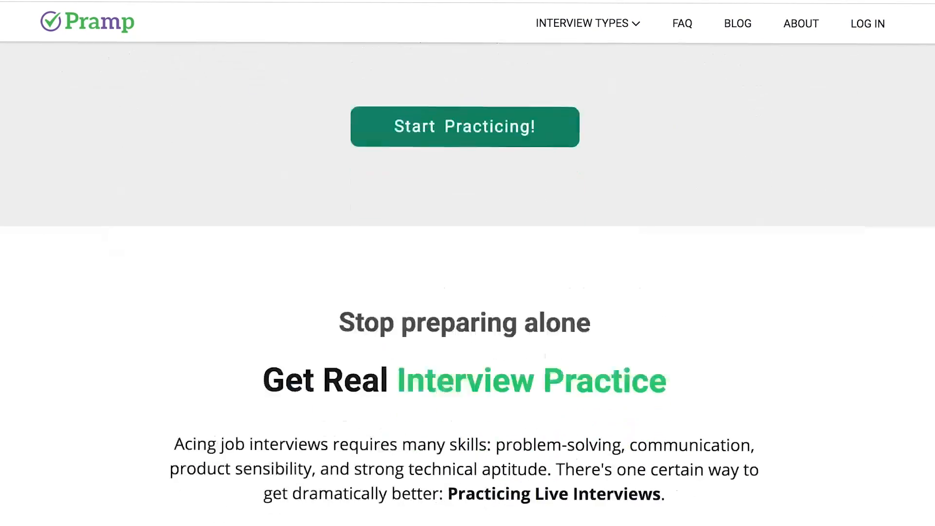
{"action": "scroll", "scroll_direction": "down", "scroll_amount": 3}
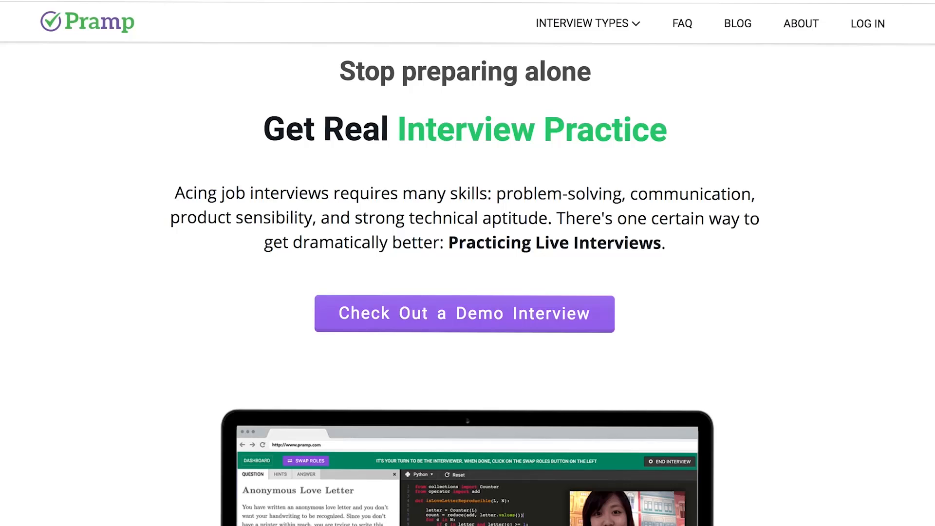
{"action": "scroll", "scroll_direction": "down", "scroll_amount": 3}
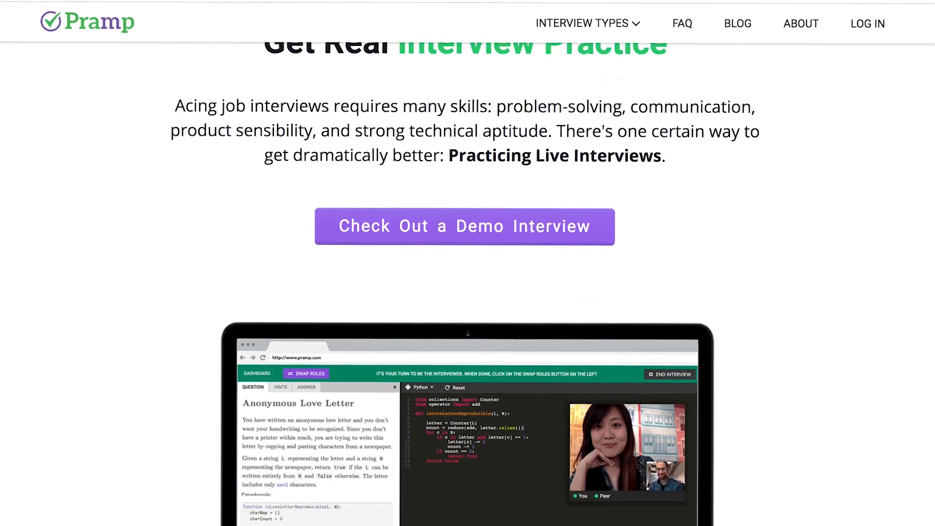
{"action": "scroll", "scroll_direction": "down", "scroll_amount": 3}
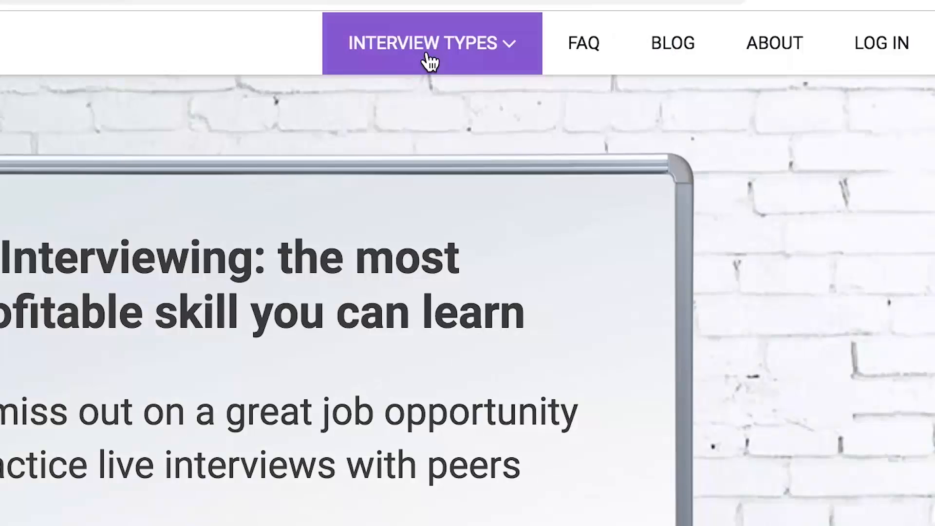
{"action": "left_click", "coordinate": [425, 43]}
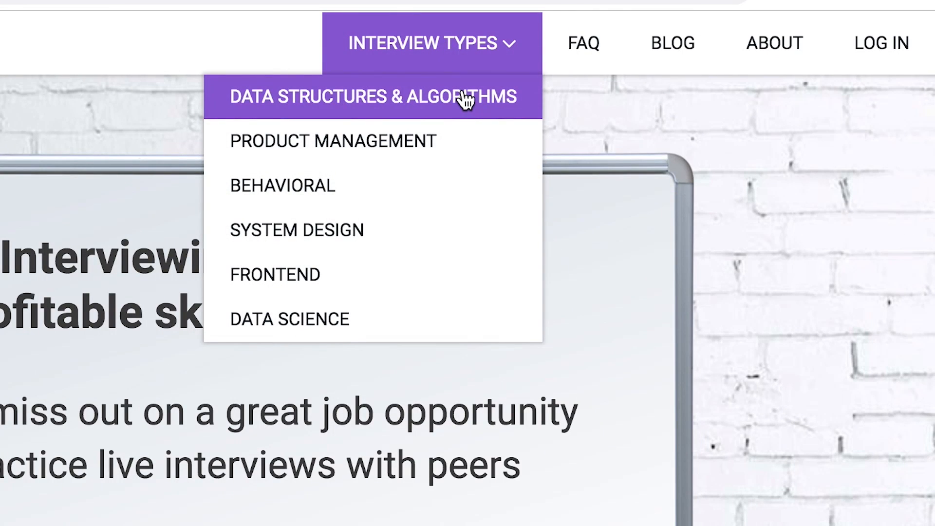
{"action": "mouse_move", "coordinate": [470, 184]}
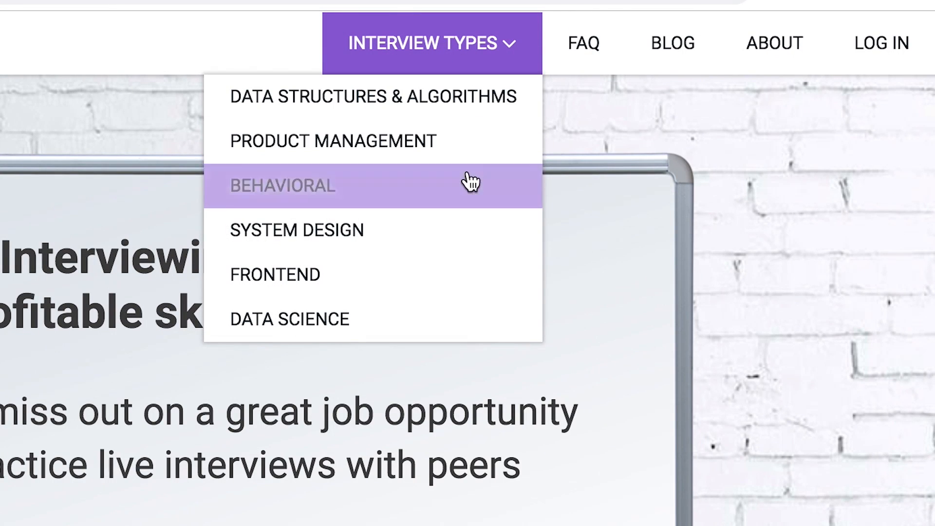
{"action": "mouse_move", "coordinate": [471, 233]}
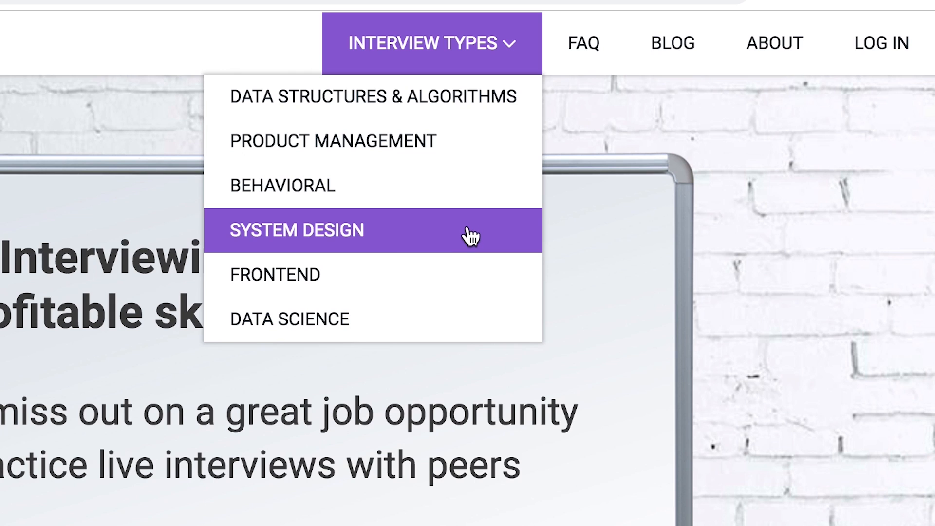
{"action": "mouse_move", "coordinate": [471, 327]}
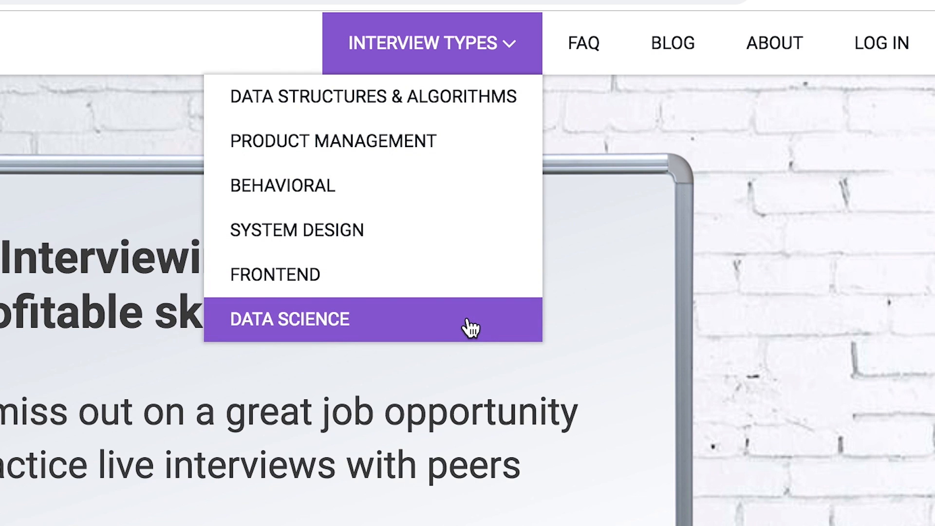
{"action": "mouse_move", "coordinate": [470, 328]}
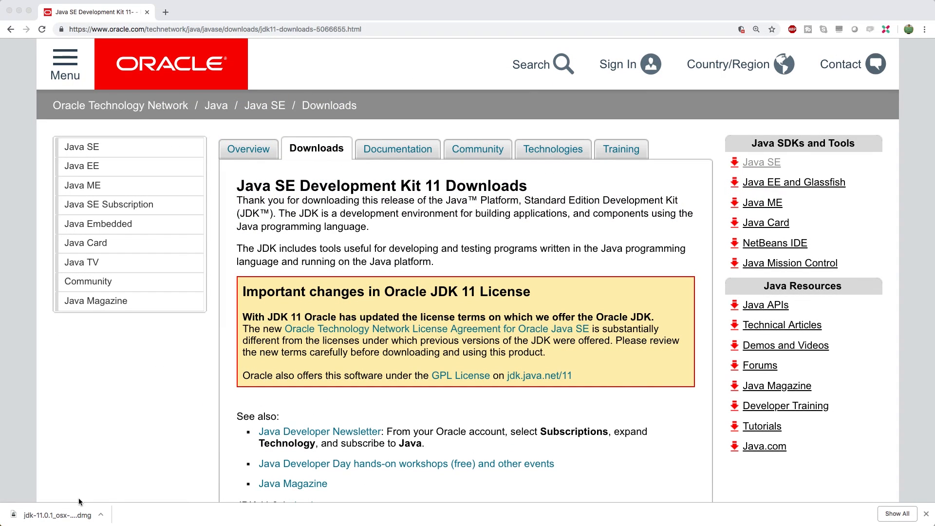
- Open the downloaded JDK 11 .dmg installer from Chrome's download bar
{"action": "left_click", "coordinate": [56, 515]}
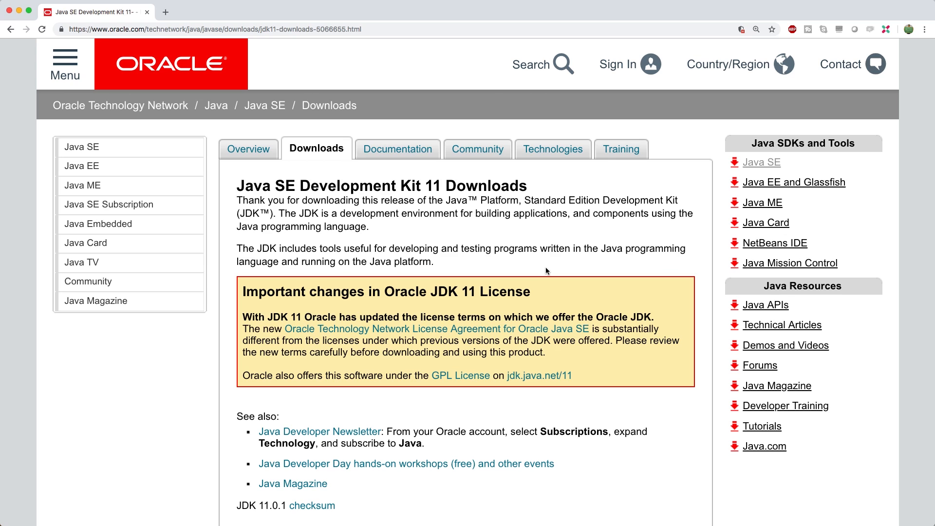
{"action": "mouse_move", "coordinate": [170, 14]}
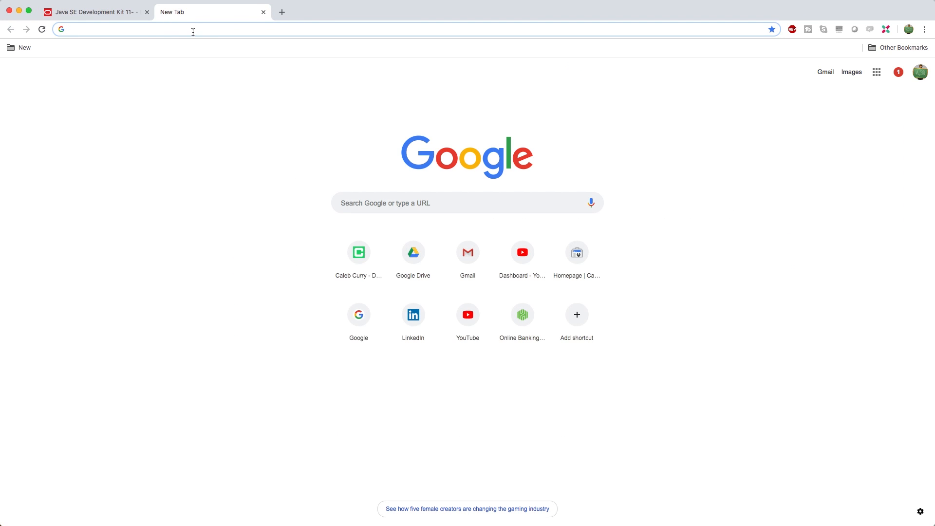
- Search Google for 'eclipse', then close the separate netbeans search tab
{"action": "type", "text": "eclipse&oq=eclipse&aqs=chrome..69i57j0l5.975j0j7&sourceid=chrome&ie=UTF-8"}
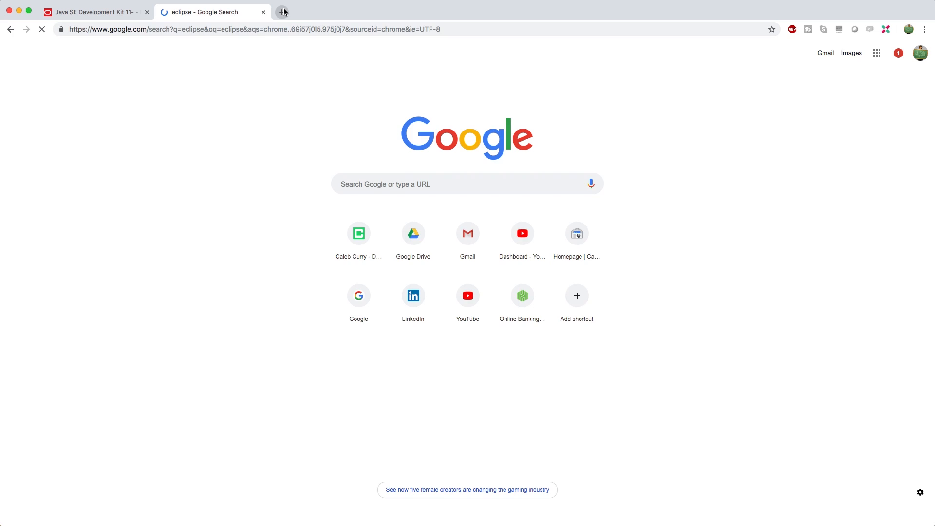
{"action": "left_click", "coordinate": [282, 11]}
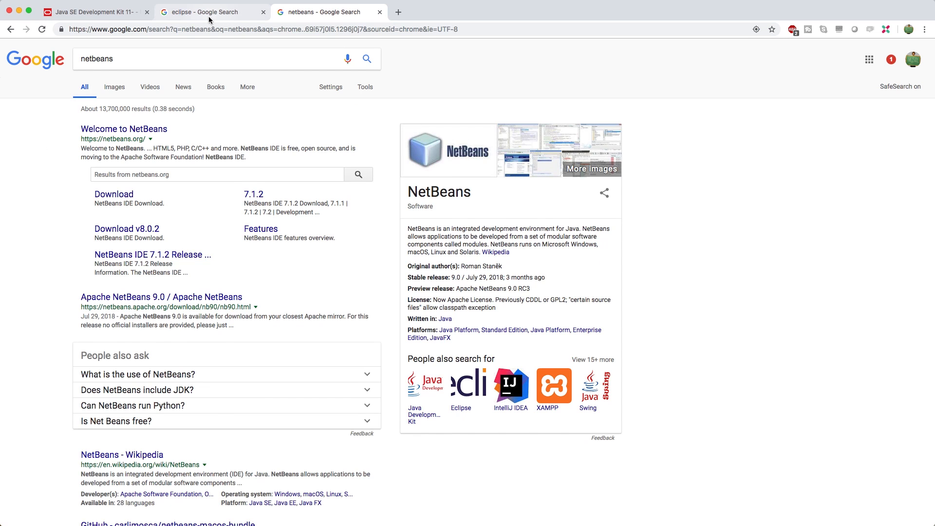
{"action": "left_click", "coordinate": [202, 12]}
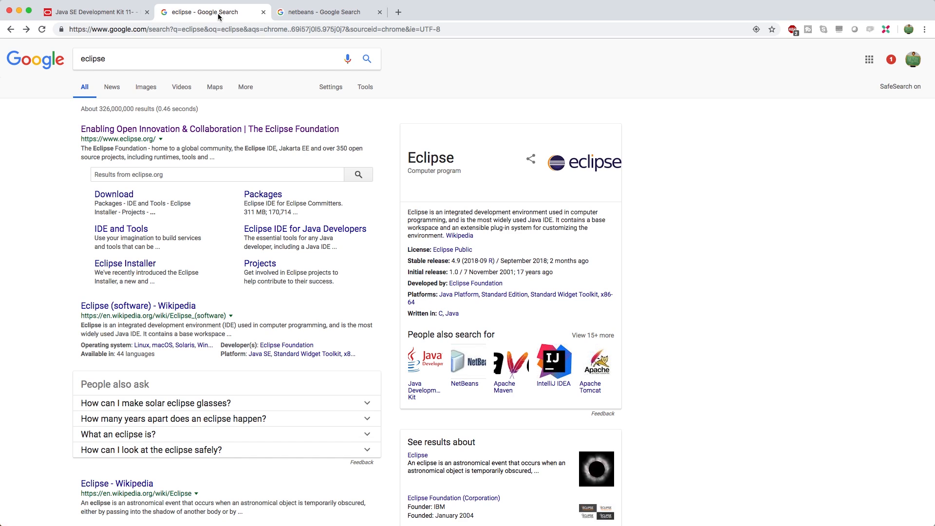
{"action": "mouse_move", "coordinate": [364, 25]}
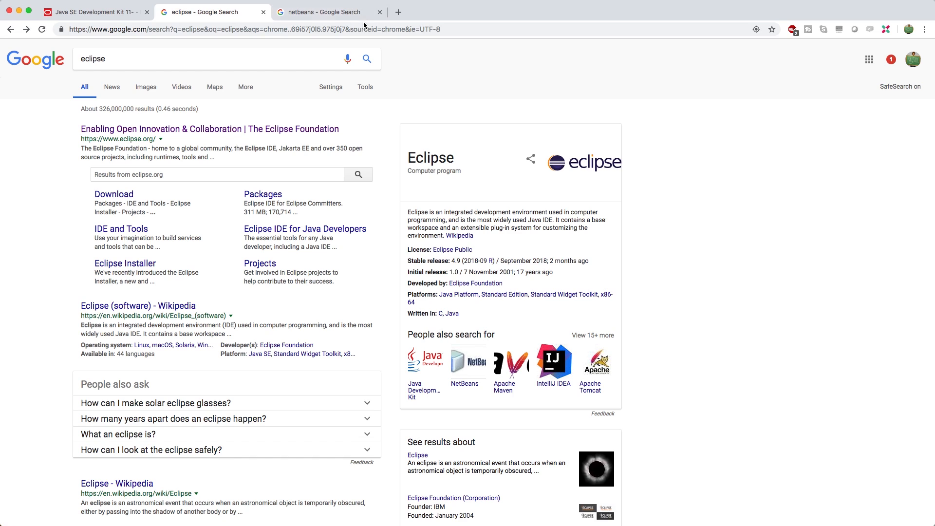
{"action": "left_click", "coordinate": [380, 12]}
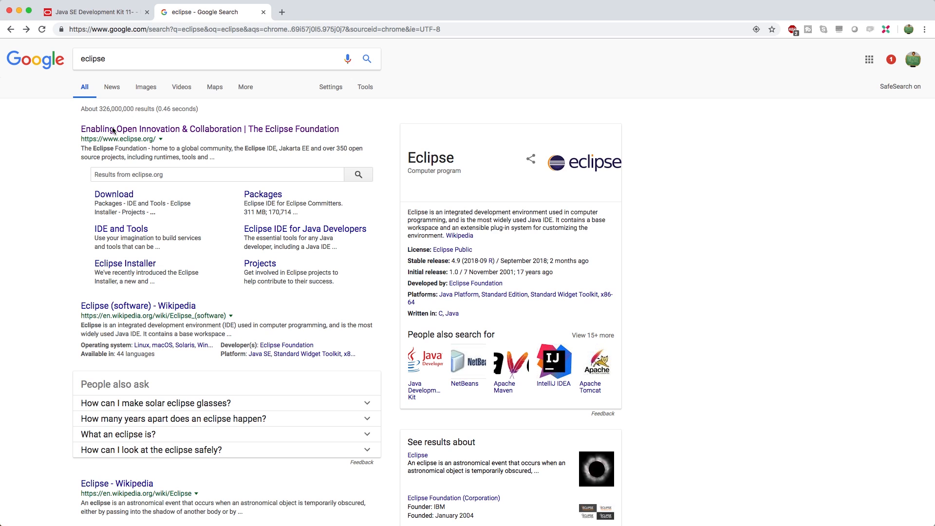
- Download the Mac Cocoa 64-bit Eclipse IDE for Java Developers package from eclipse.org
{"action": "left_click", "coordinate": [210, 128]}
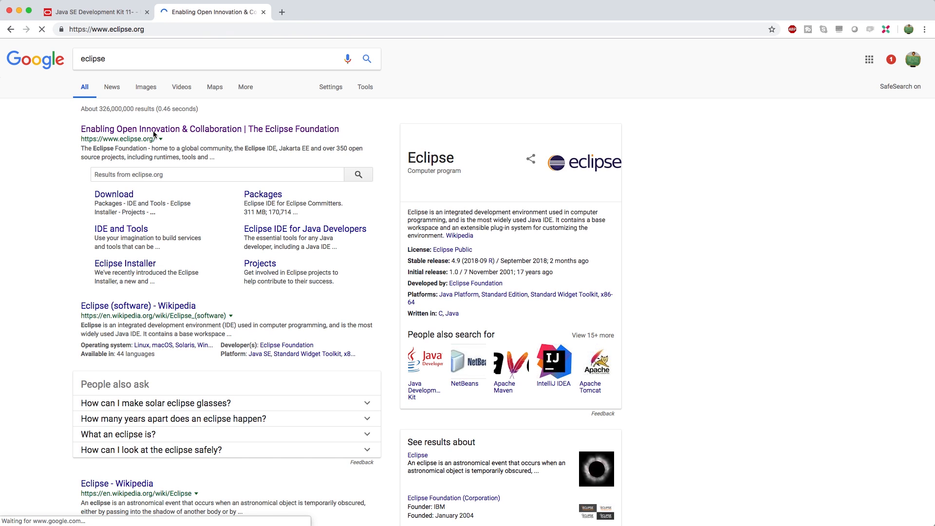
{"action": "left_click", "coordinate": [114, 194]}
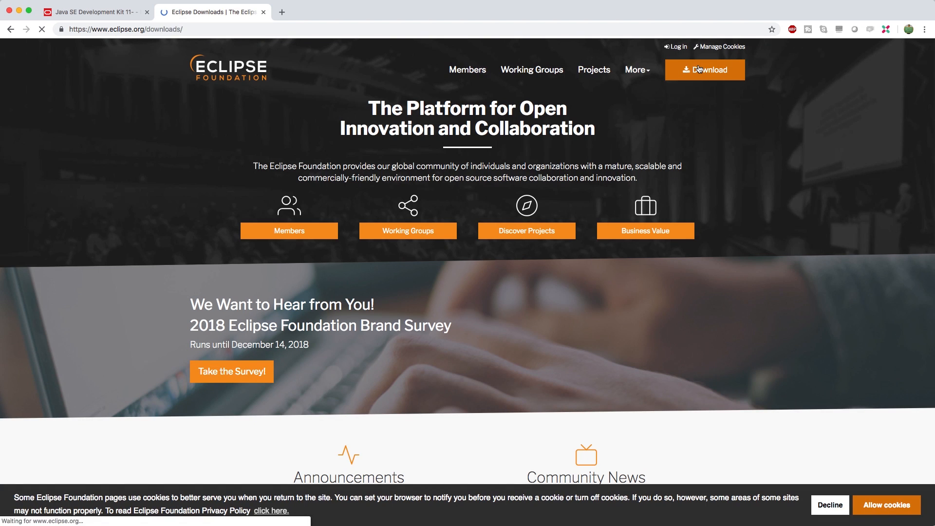
{"action": "left_click", "coordinate": [704, 69]}
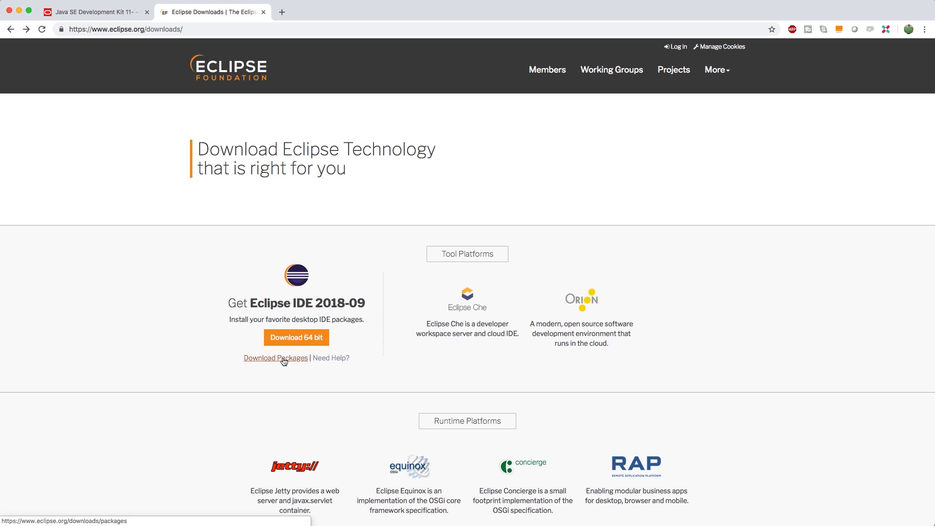
{"action": "left_click", "coordinate": [276, 358]}
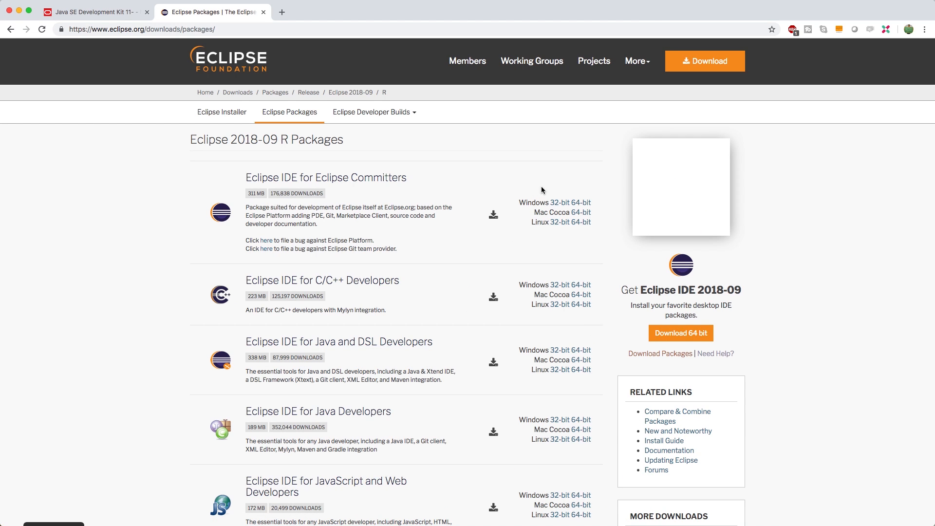
{"action": "mouse_move", "coordinate": [426, 398]}
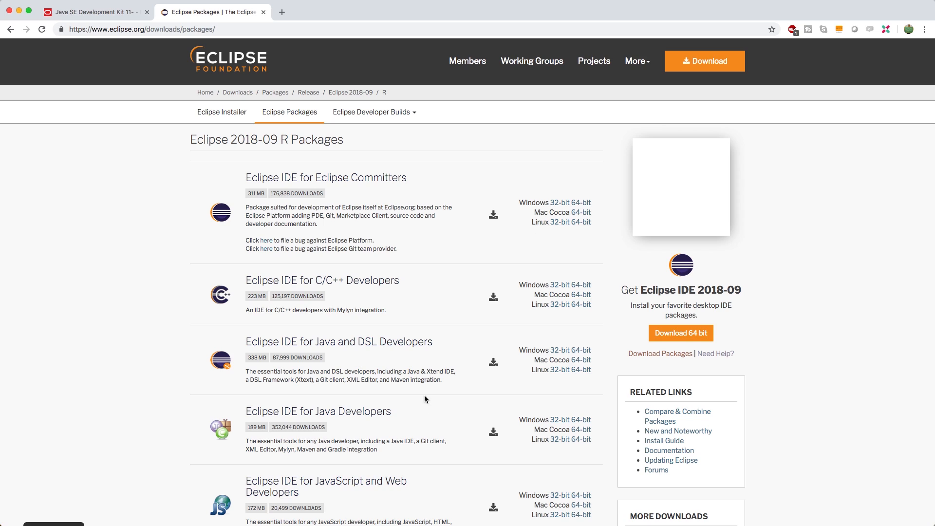
{"action": "mouse_move", "coordinate": [361, 421]}
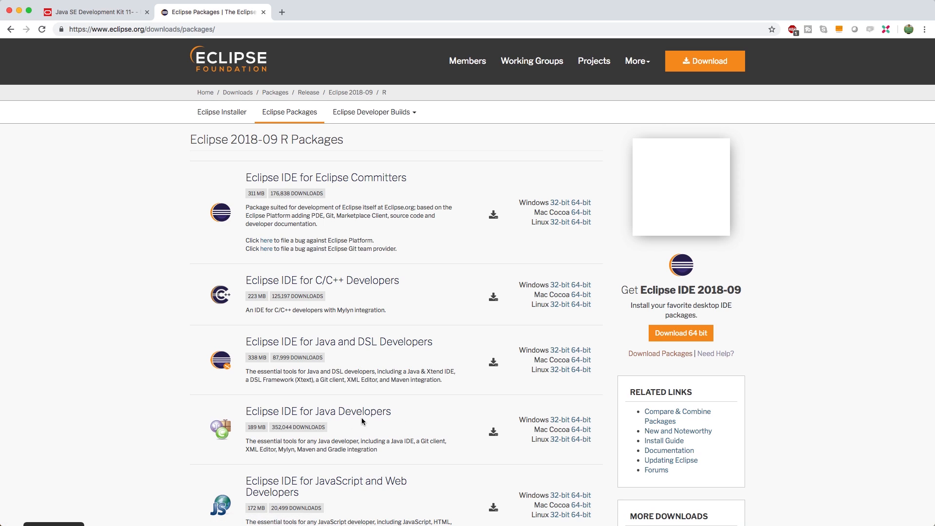
{"action": "left_click", "coordinate": [580, 429]}
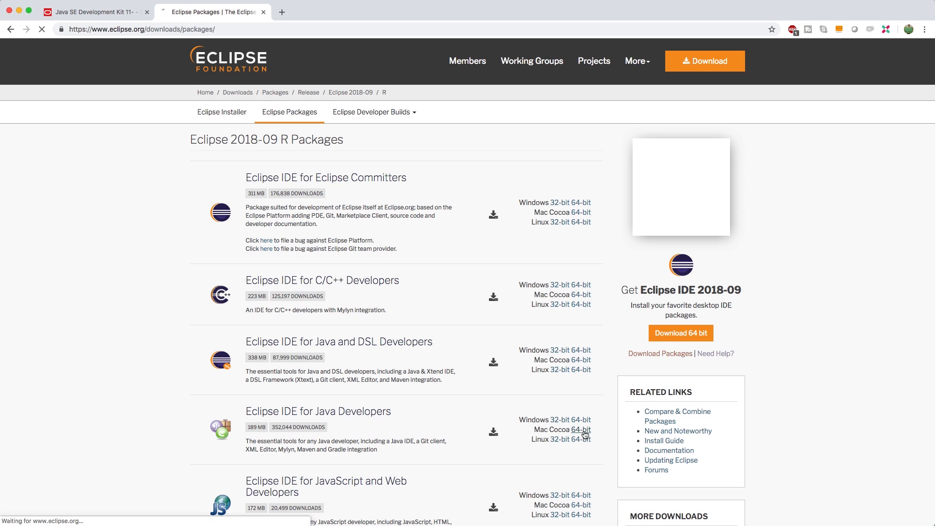
{"action": "left_click", "coordinate": [584, 429]}
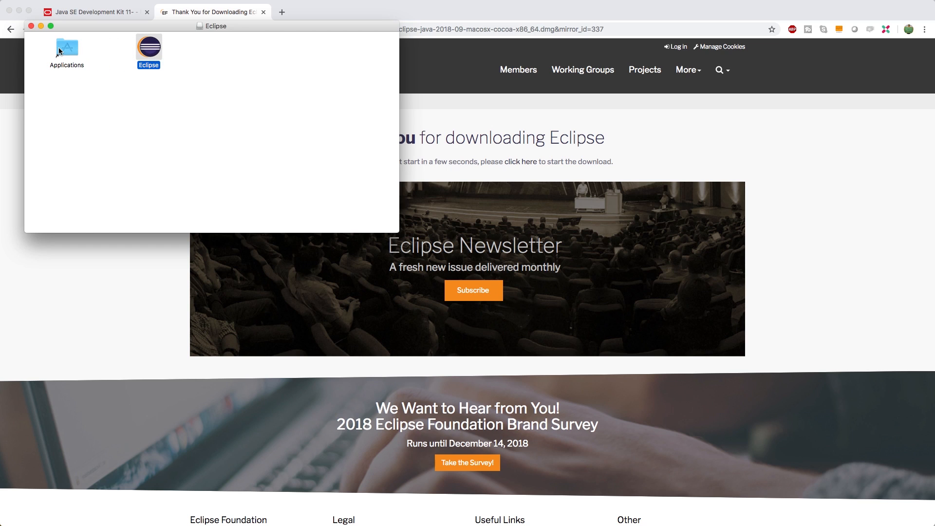
{"action": "mouse_move", "coordinate": [335, 153]}
{"action": "type", "text": "eclipse"}
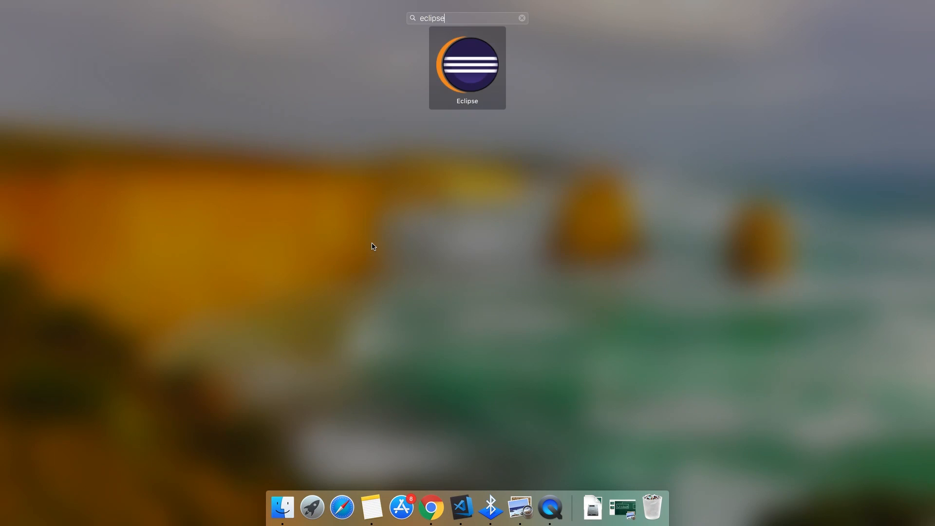
- Double-click the Eclipse icon in Launchpad to launch it
{"action": "double_click", "coordinate": [467, 65]}
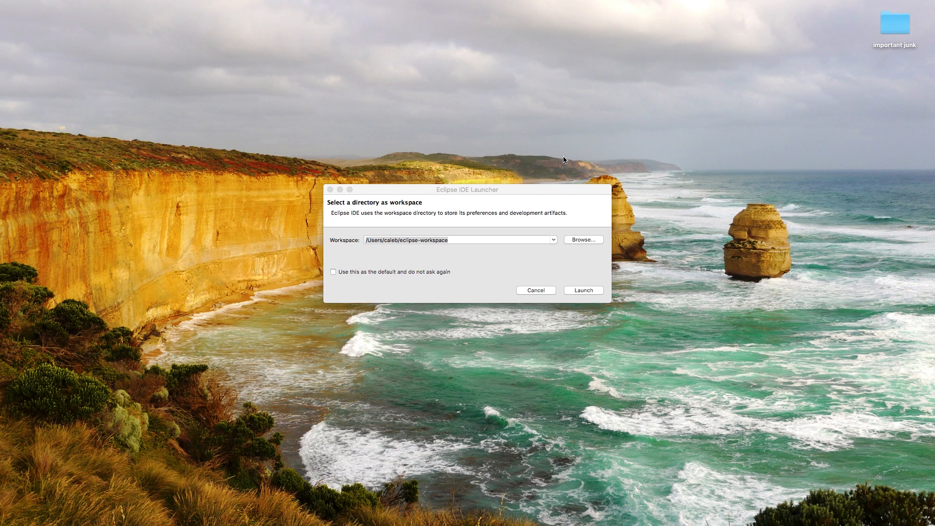
{"action": "mouse_move", "coordinate": [516, 218]}
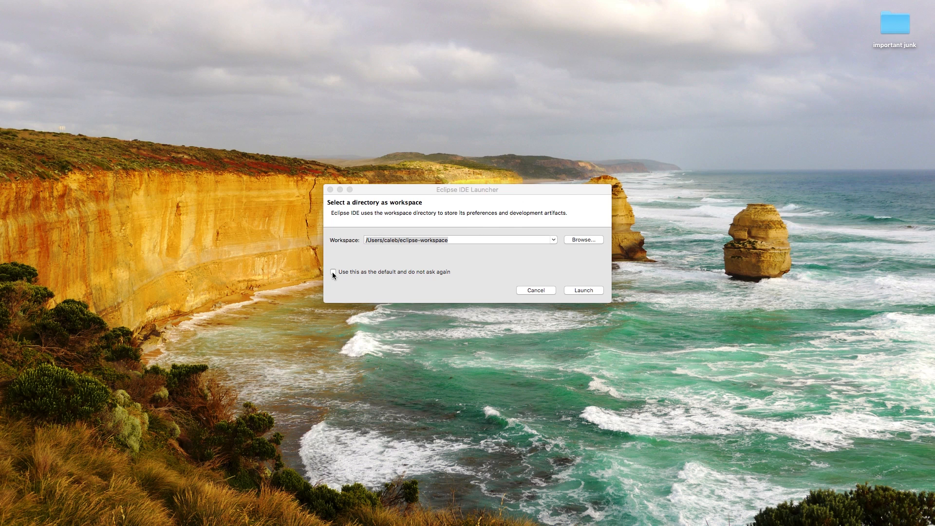
- Make eclipse-workspace the default without asking again, and launch Eclipse
{"action": "left_click", "coordinate": [333, 272]}
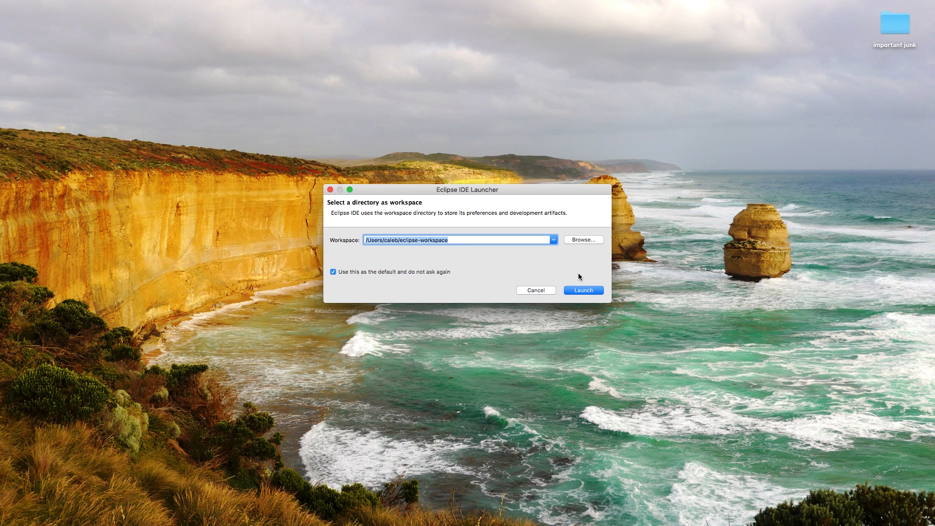
{"action": "left_click", "coordinate": [583, 290]}
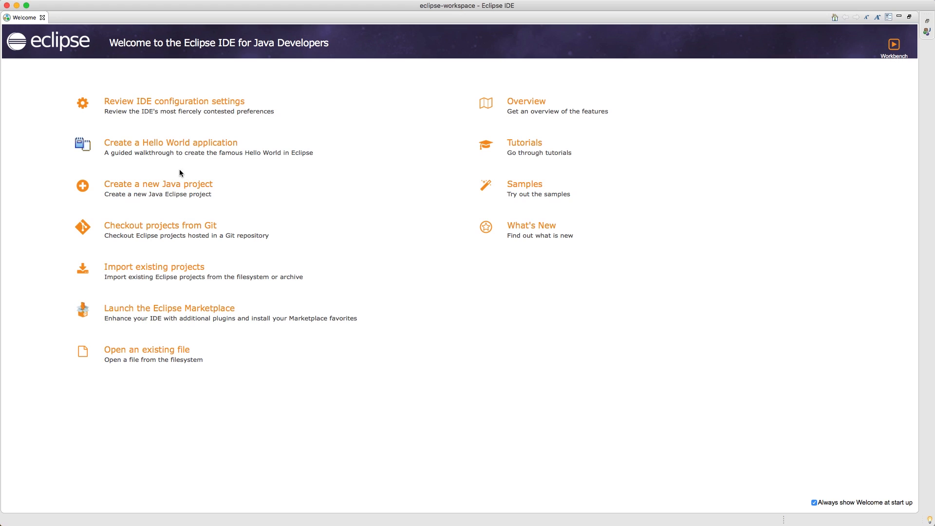
{"action": "mouse_move", "coordinate": [157, 184]}
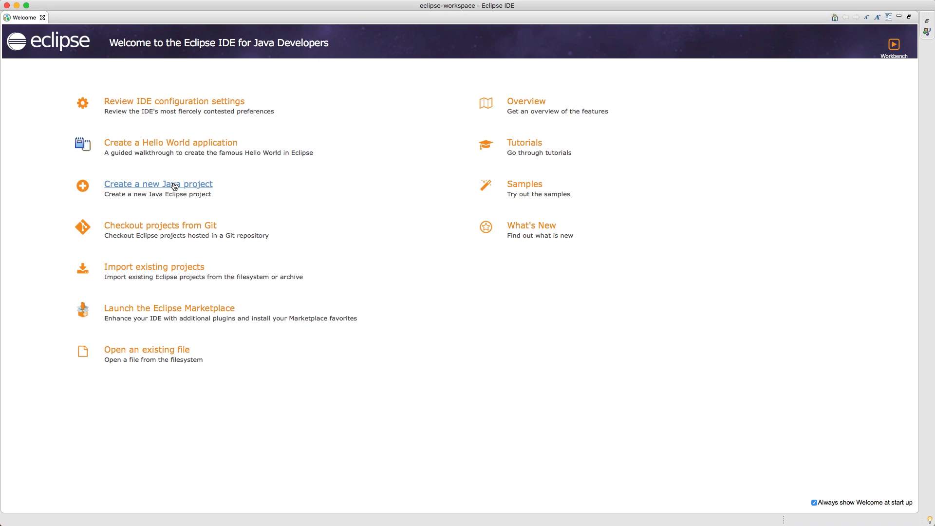
- Create the 'Hello' Java project from the Welcome page with default settings
{"action": "left_click", "coordinate": [158, 184]}
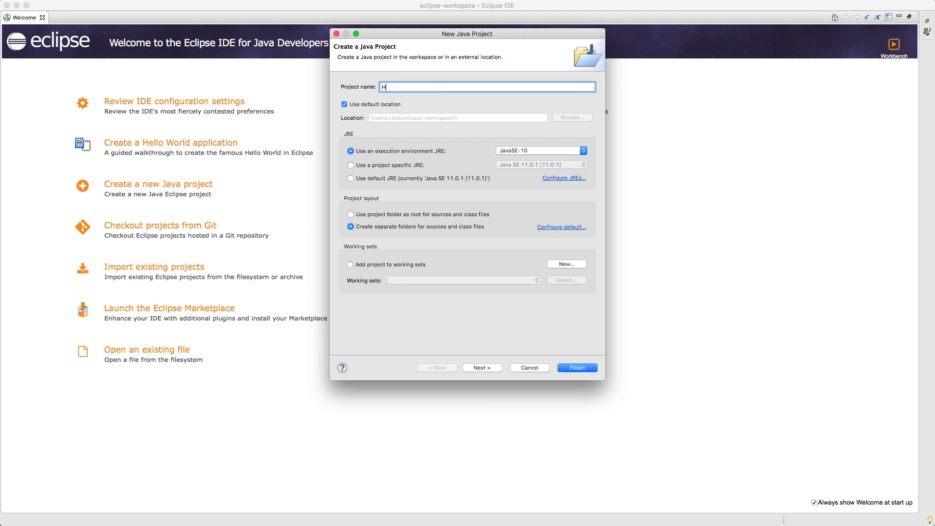
{"action": "type", "text": "ello"}
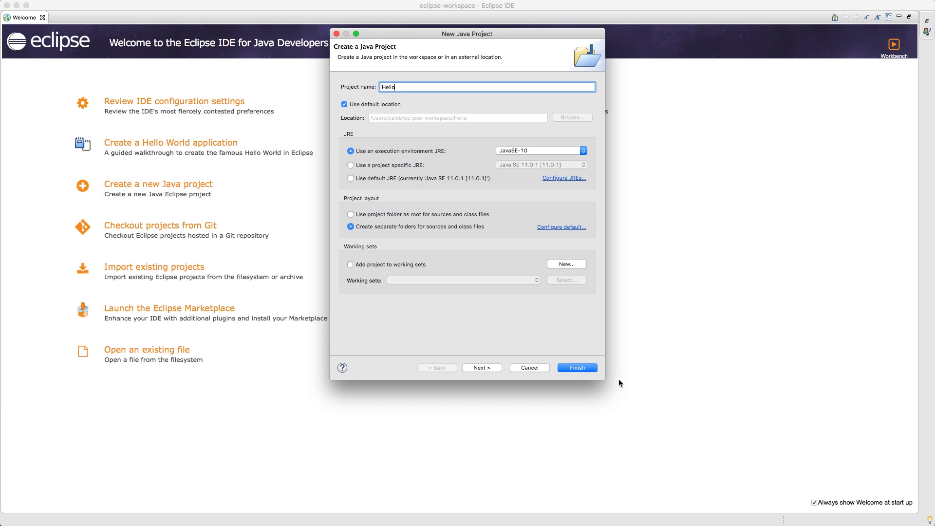
{"action": "left_click", "coordinate": [575, 368]}
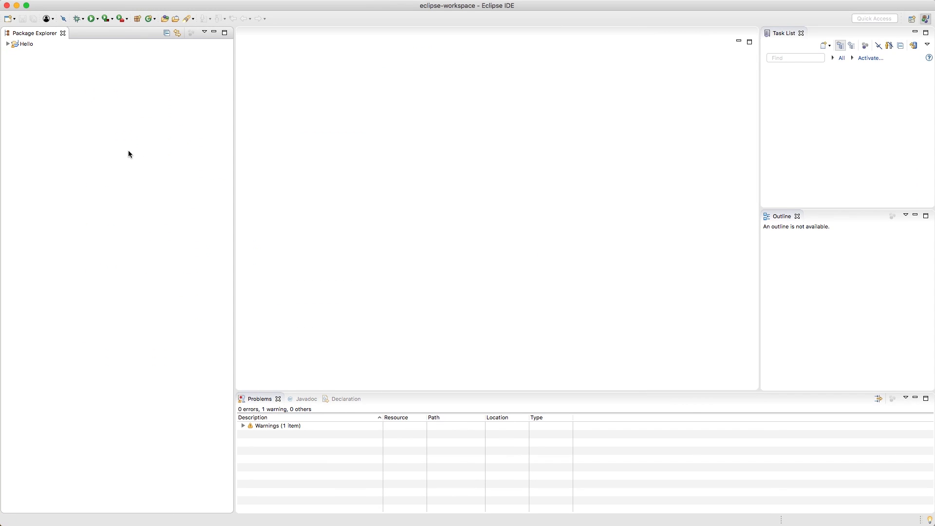
{"action": "mouse_move", "coordinate": [135, 157]}
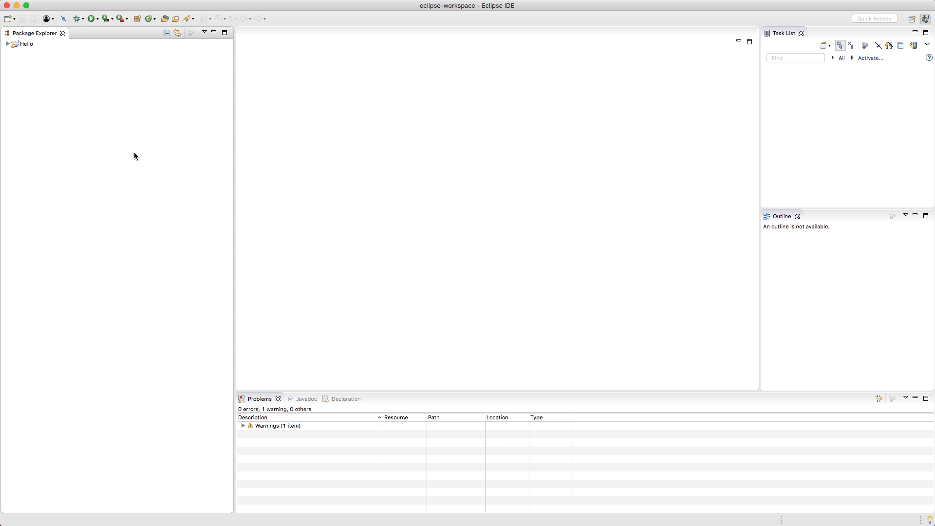
{"action": "mouse_move", "coordinate": [111, 22]}
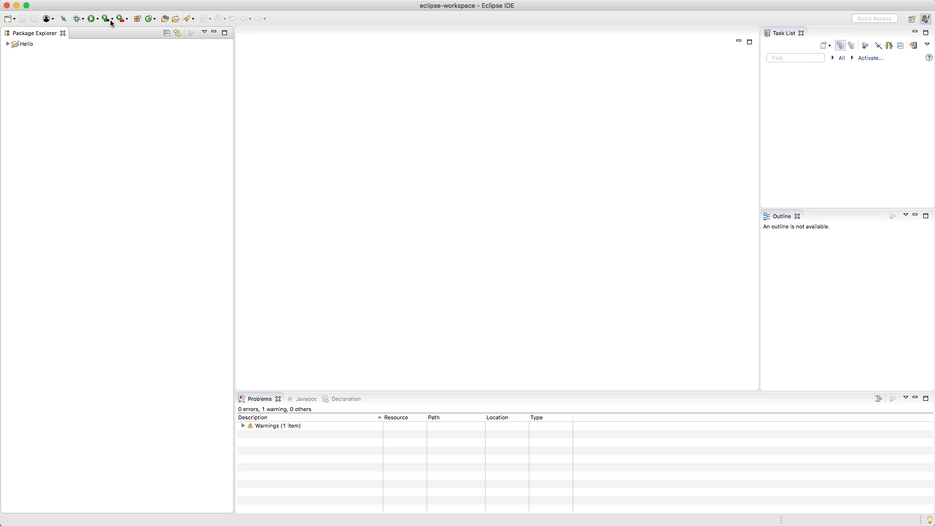
{"action": "mouse_move", "coordinate": [26, 72]}
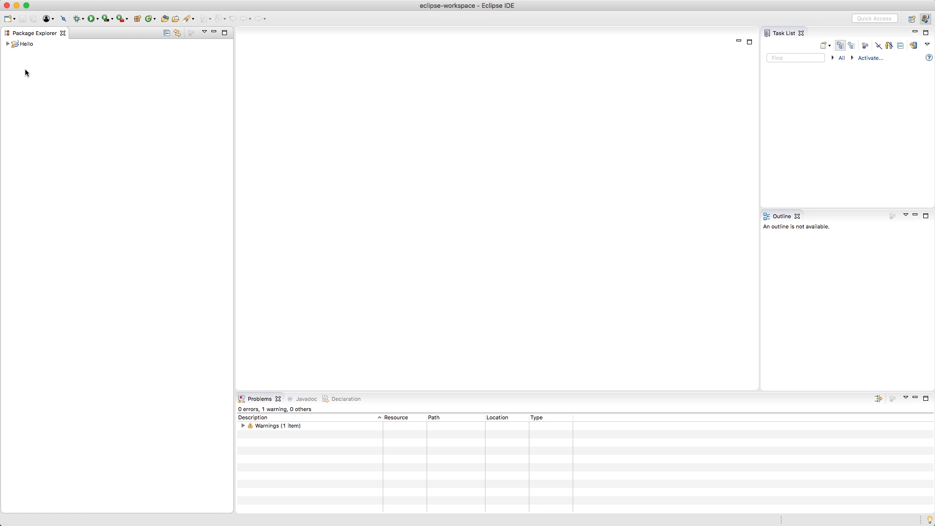
- Expand the Hello project, then expand and collapse its JRE System Library
{"action": "left_click", "coordinate": [7, 43]}
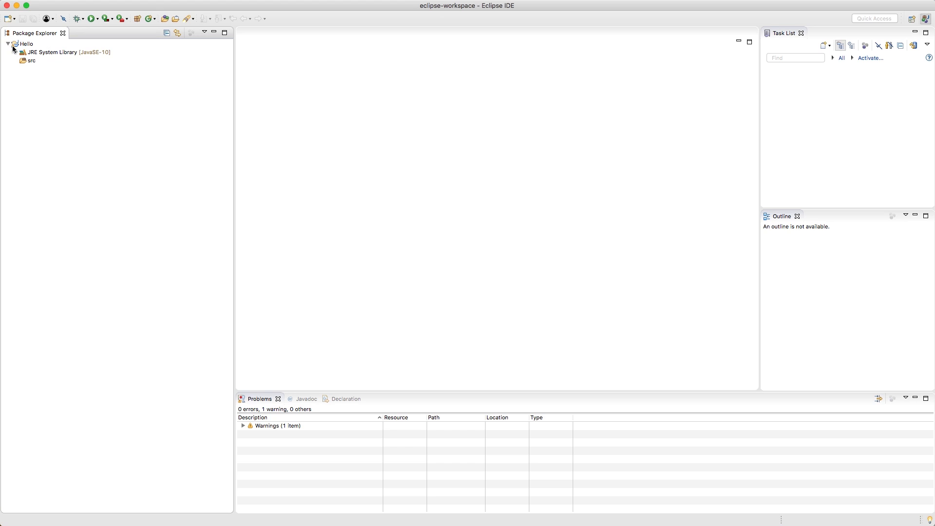
{"action": "left_click", "coordinate": [15, 52]}
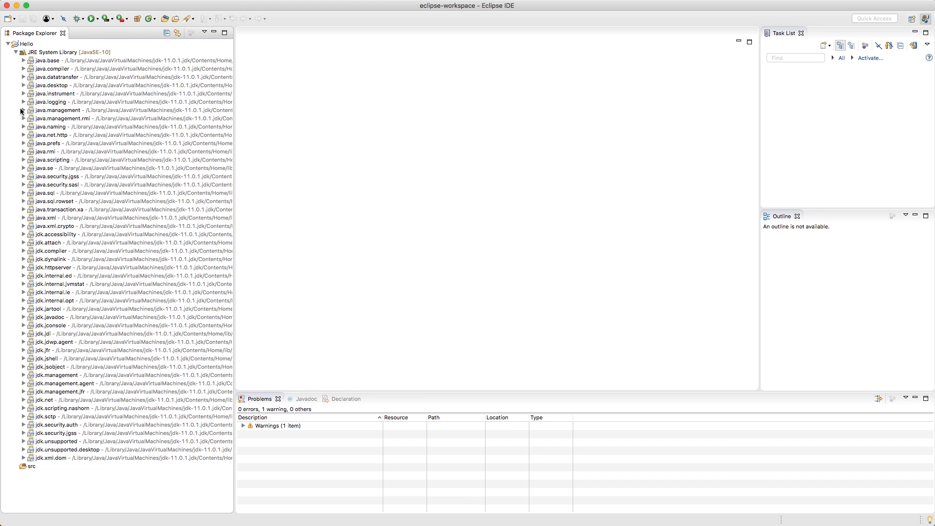
{"action": "mouse_move", "coordinate": [16, 54]}
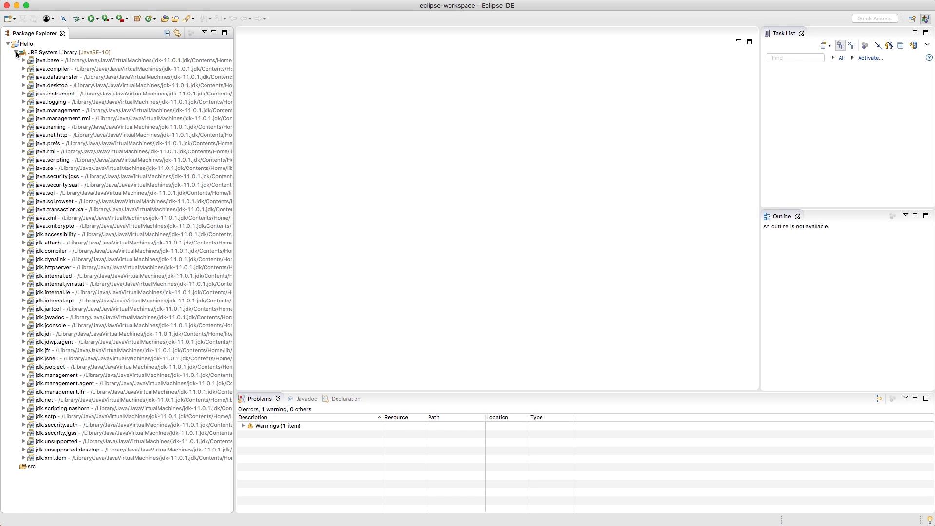
{"action": "left_click", "coordinate": [15, 52]}
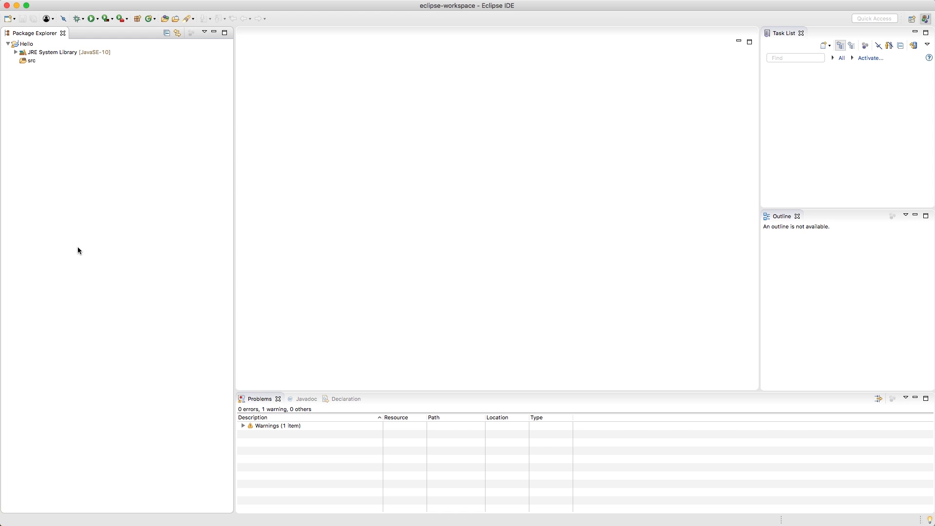
{"action": "mouse_move", "coordinate": [305, 438]}
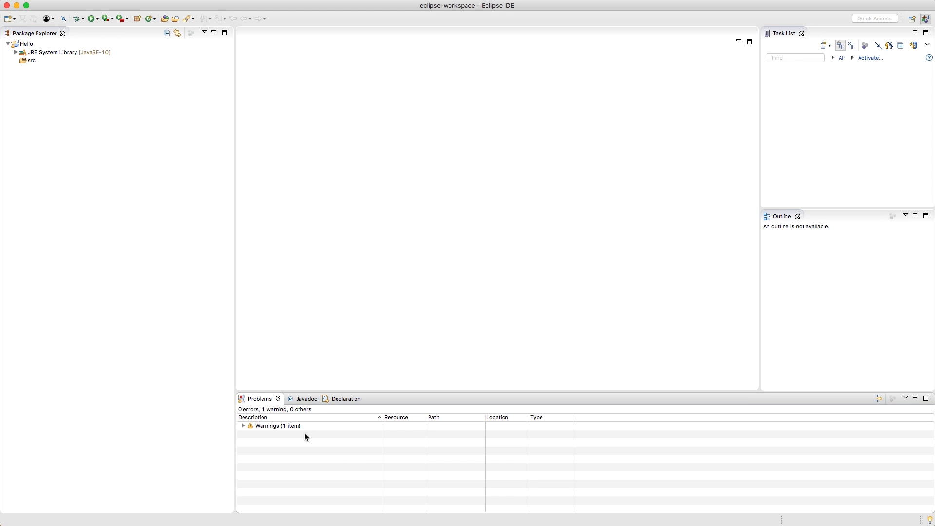
{"action": "mouse_move", "coordinate": [292, 424]}
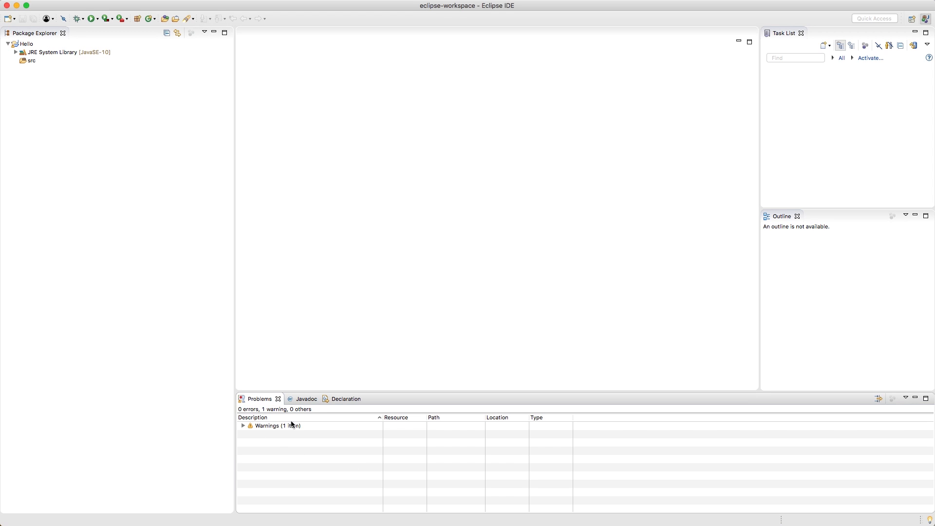
{"action": "mouse_move", "coordinate": [310, 486]}
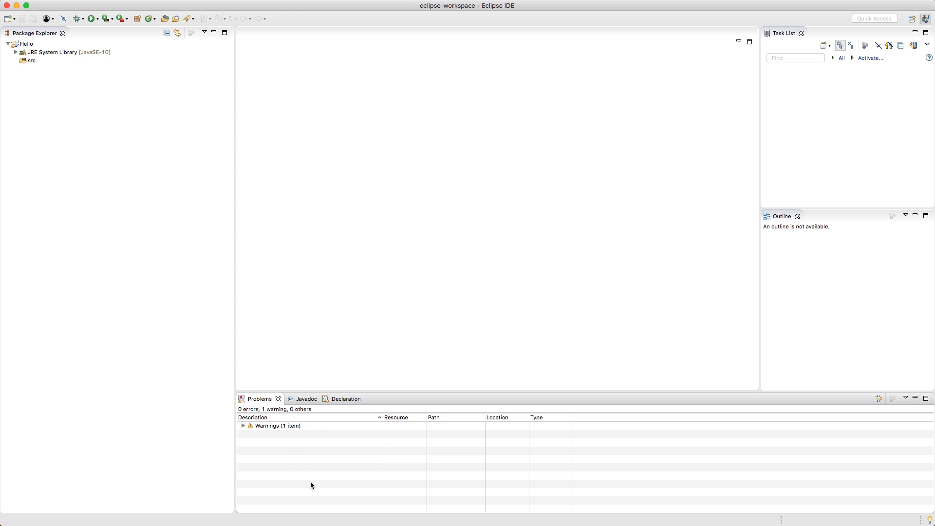
{"action": "mouse_move", "coordinate": [292, 496]}
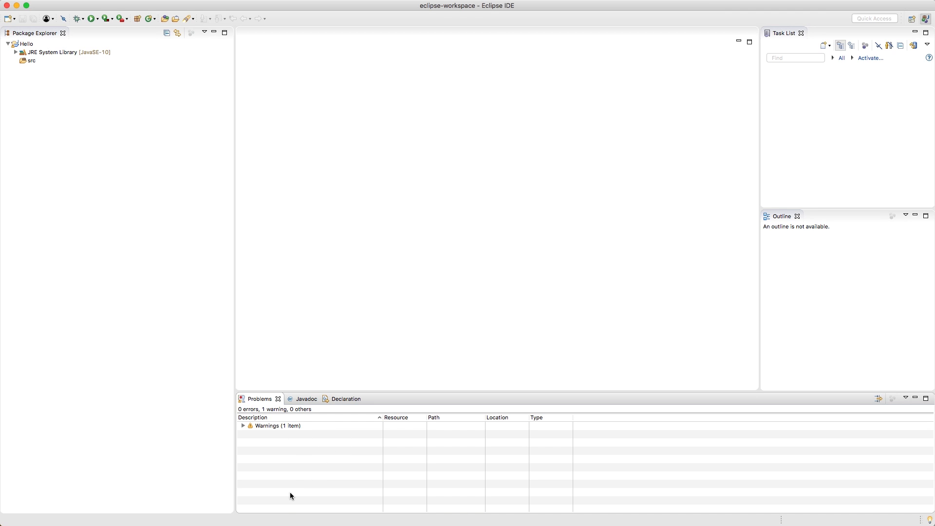
{"action": "mouse_move", "coordinate": [822, 252]}
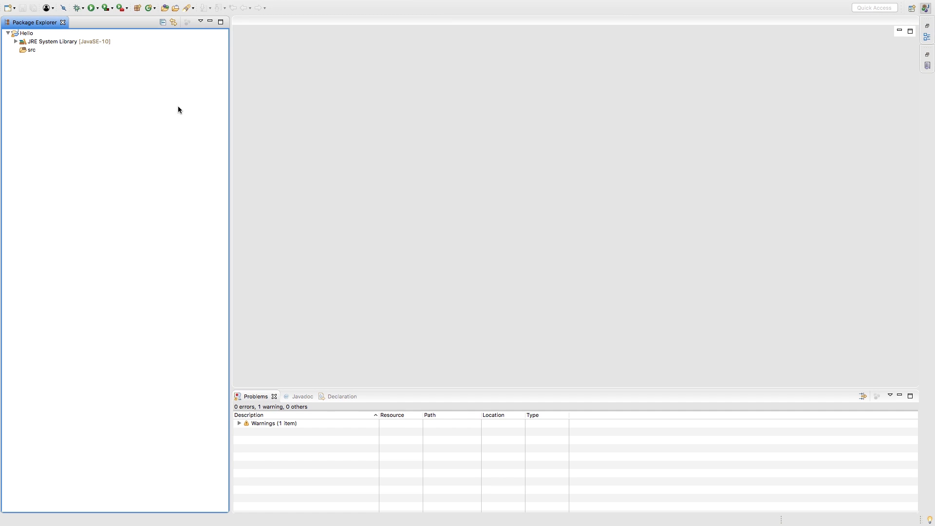
- Add class 'MySweetProgram' with a main method stub to the Hello project
{"action": "right_click", "coordinate": [25, 32]}
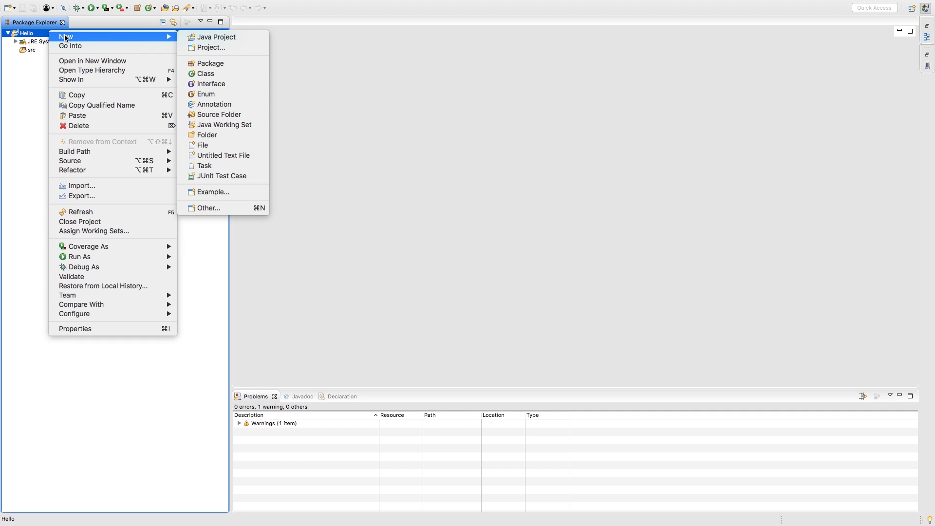
{"action": "left_click", "coordinate": [205, 74]}
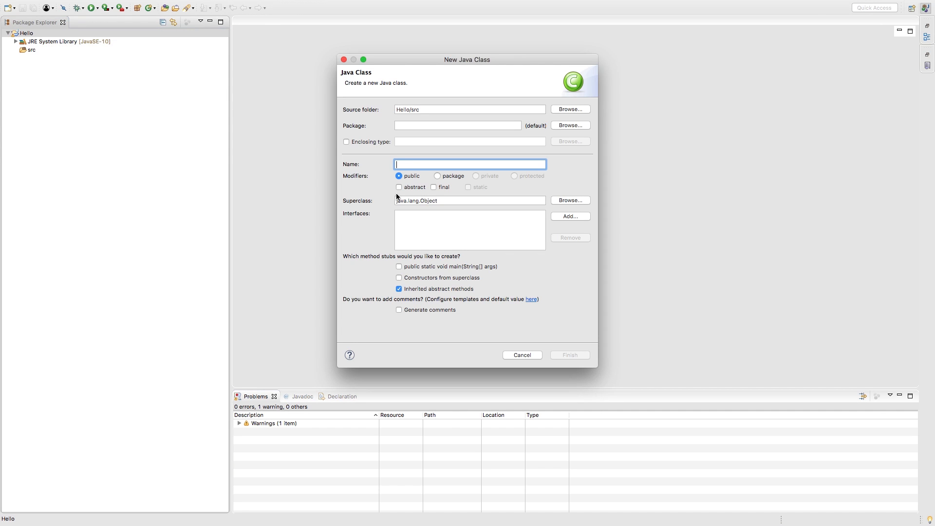
{"action": "mouse_move", "coordinate": [414, 271]}
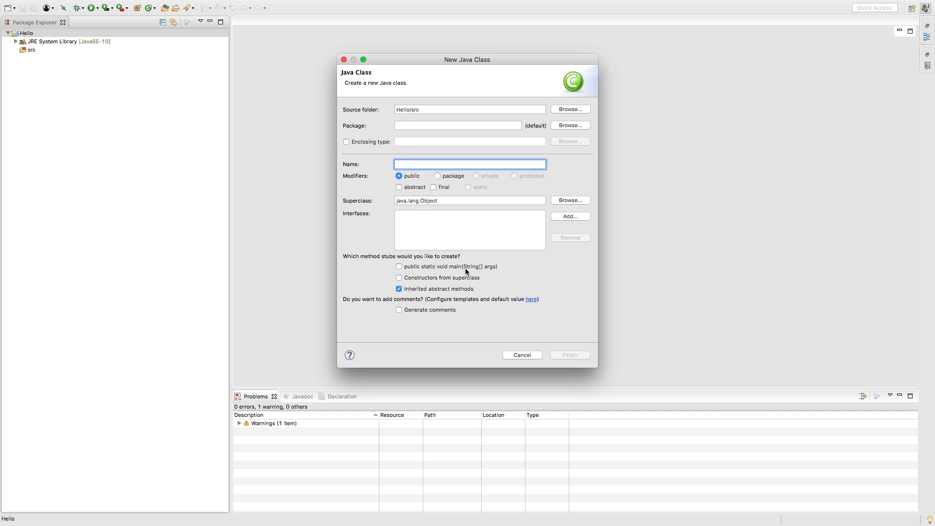
{"action": "left_click", "coordinate": [399, 266]}
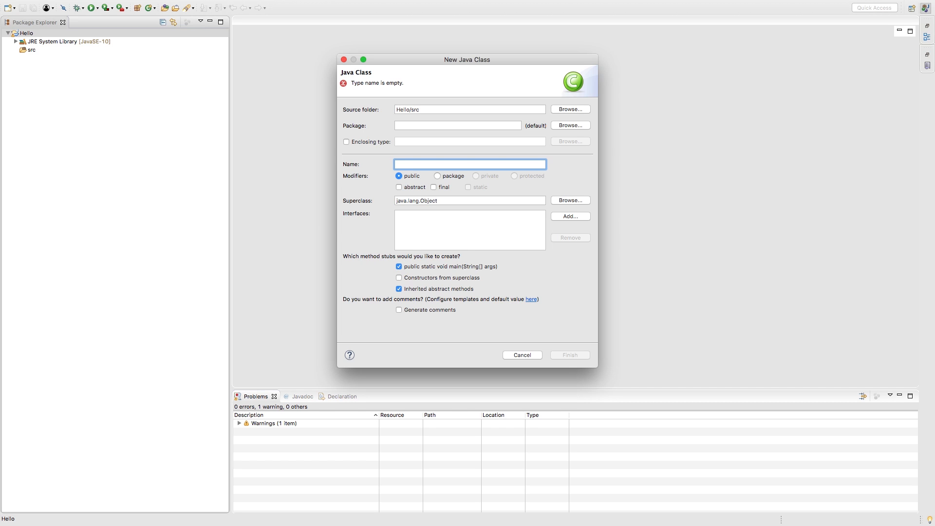
{"action": "type", "text": "MySweet"}
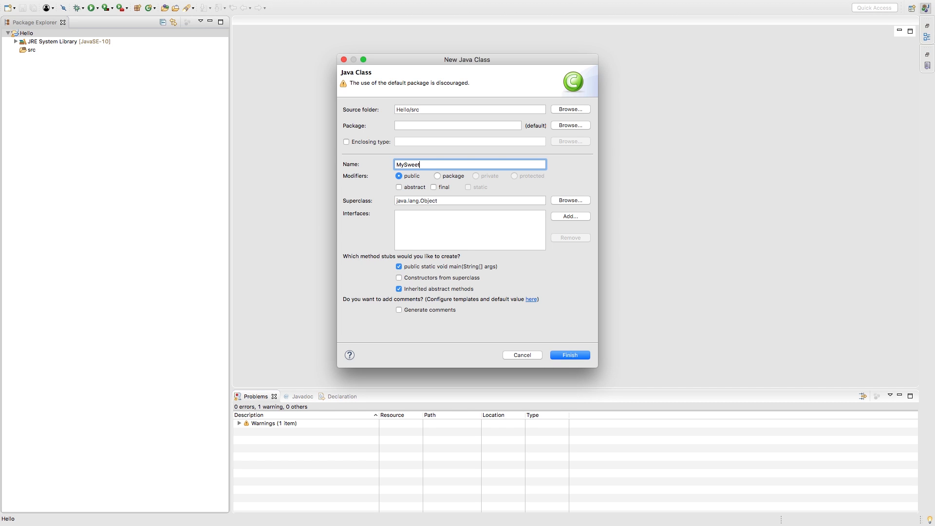
{"action": "type", "text": "Program"}
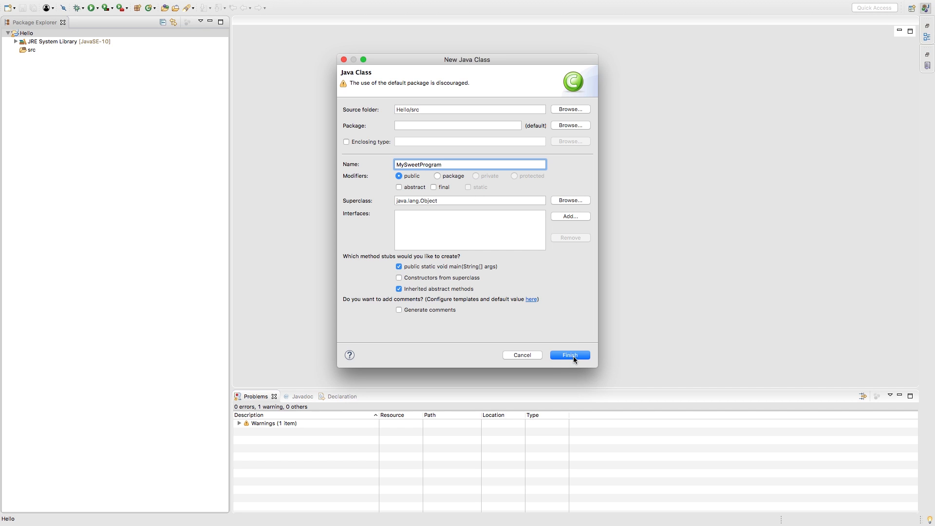
{"action": "left_click", "coordinate": [569, 355]}
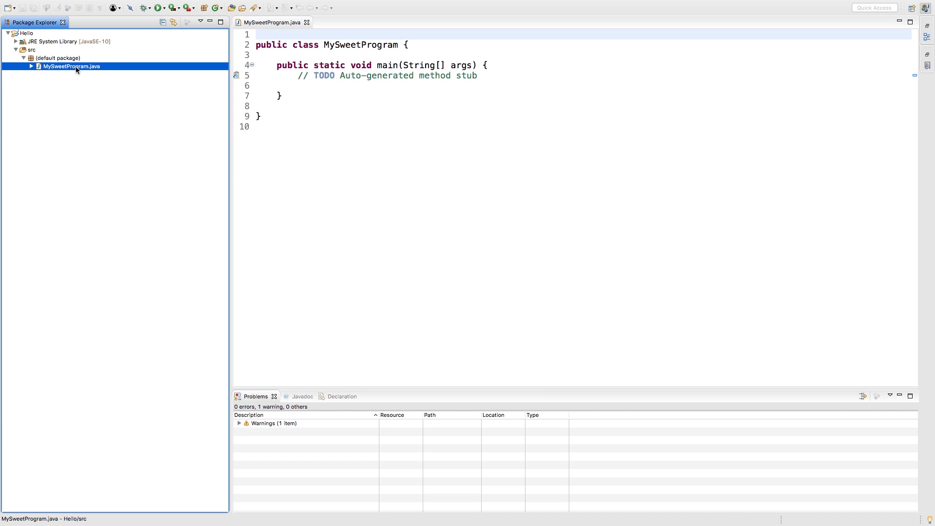
{"action": "left_click", "coordinate": [412, 126]}
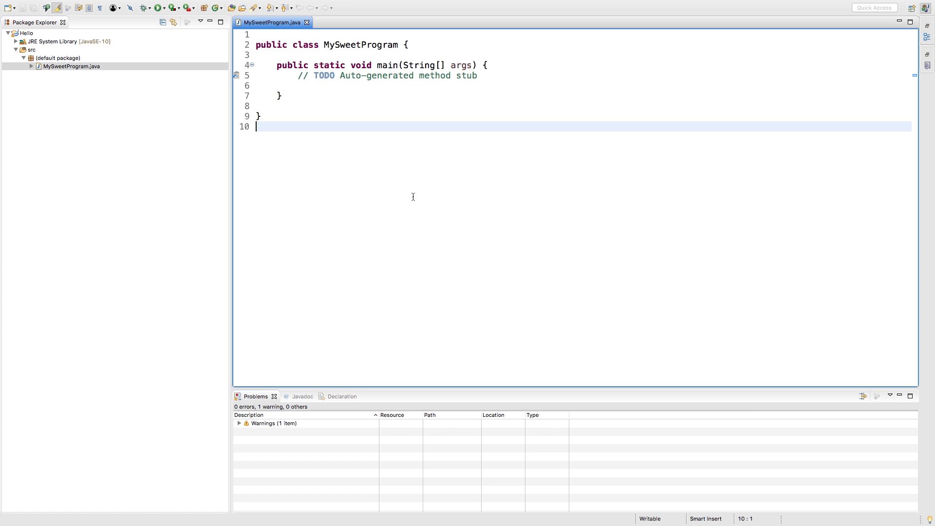
{"action": "mouse_move", "coordinate": [355, 64]}
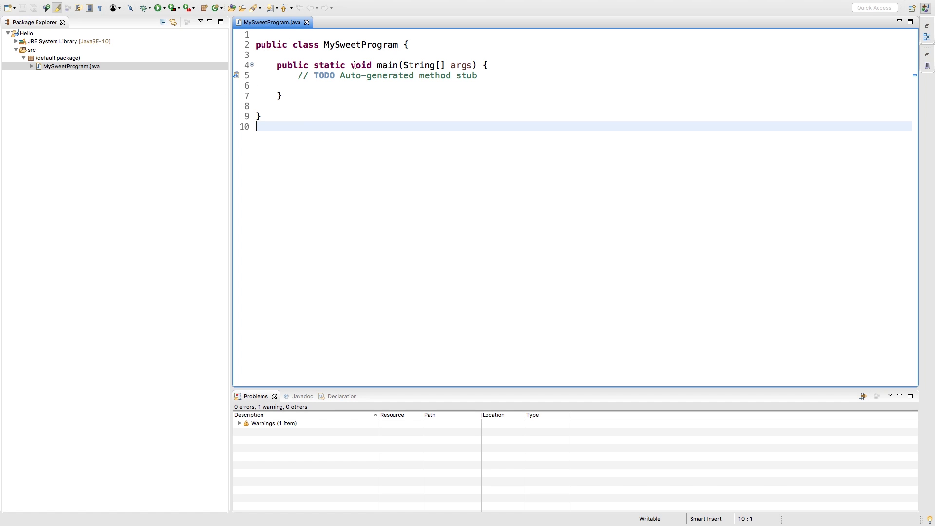
{"action": "left_click", "coordinate": [479, 76]}
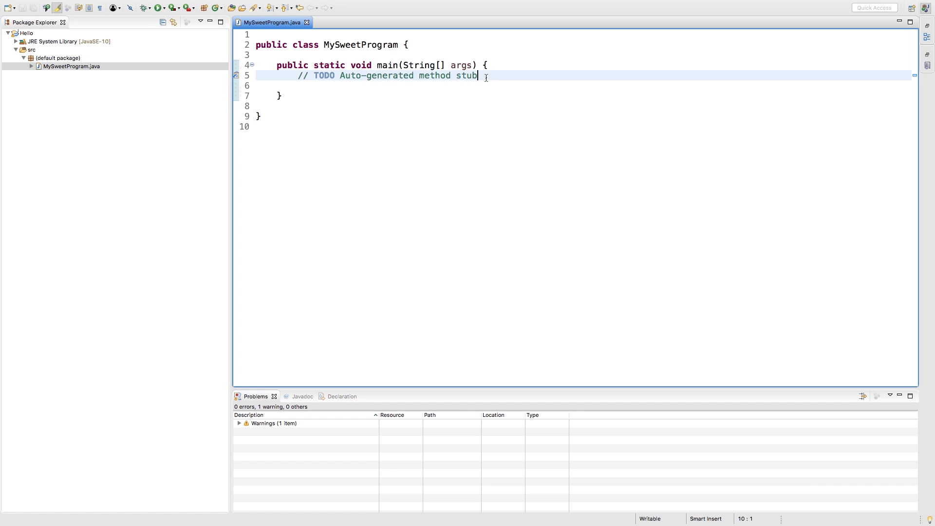
- Replace the TODO comment with System.out.println("Hello there!"); in main
{"action": "type", "text": "Sys"}
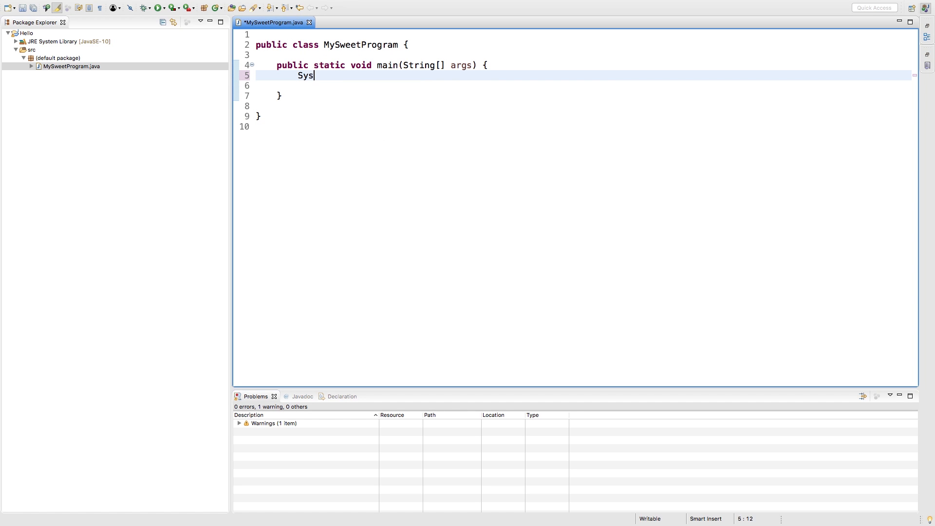
{"action": "type", "text": "tem.out.println(\"\");"}
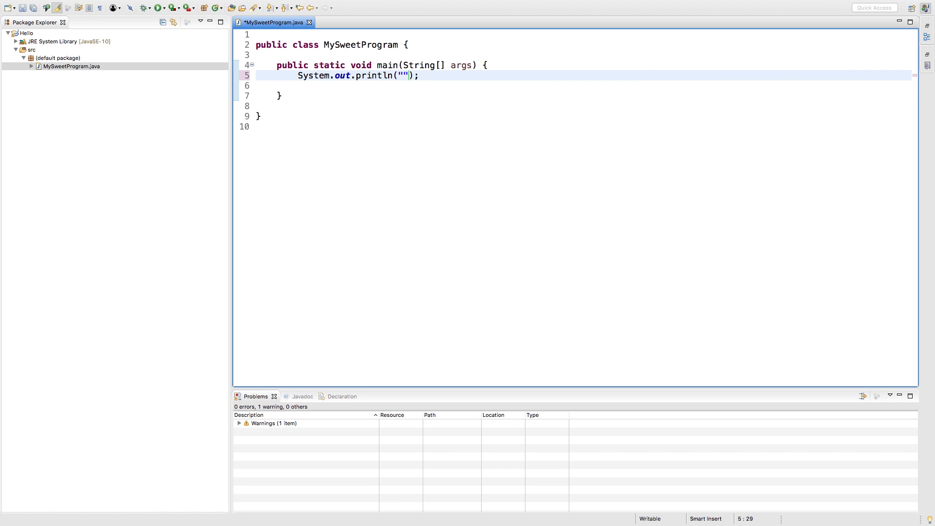
{"action": "type", "text": "Hello there"}
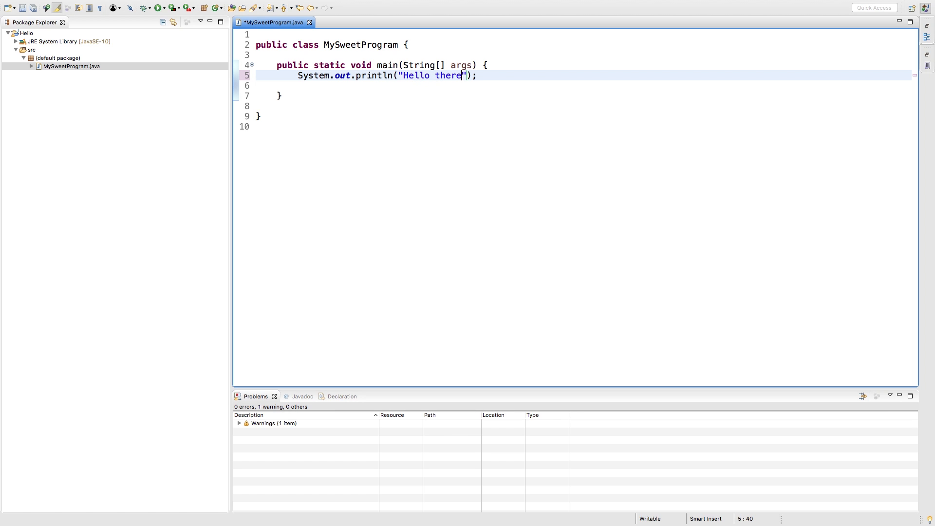
{"action": "type", "text": "!"}
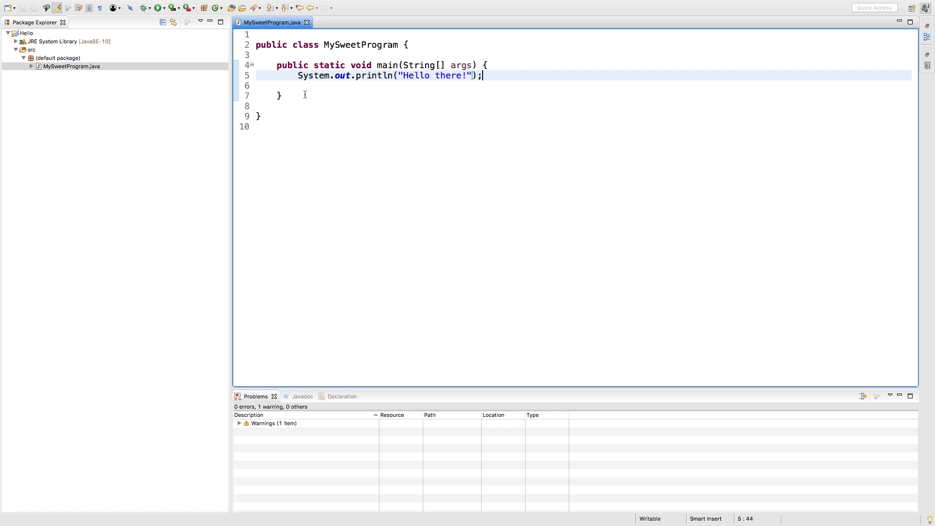
{"action": "mouse_move", "coordinate": [310, 75]}
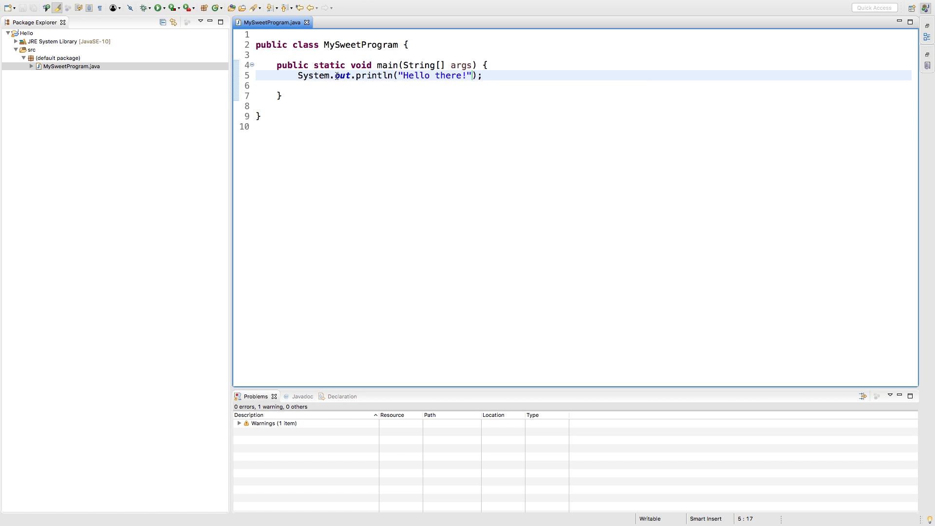
{"action": "left_click", "coordinate": [268, 85]}
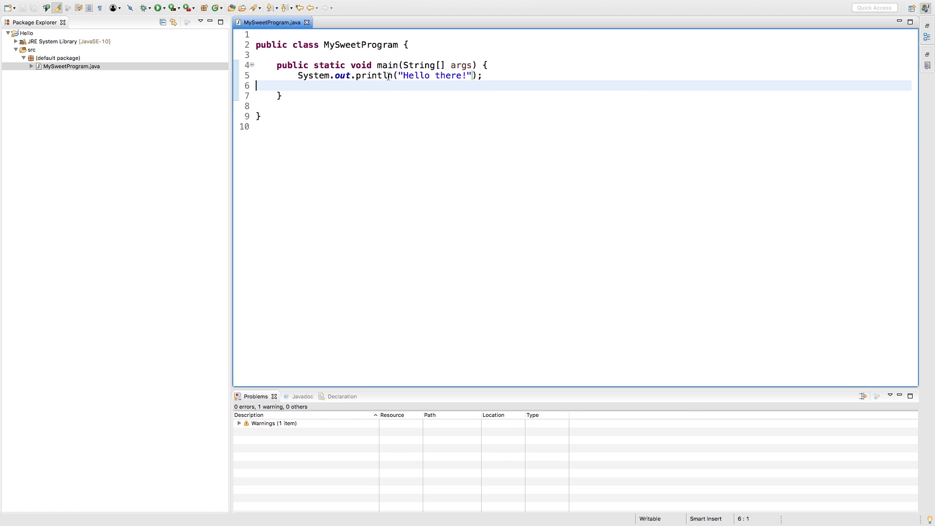
{"action": "left_click", "coordinate": [483, 76]}
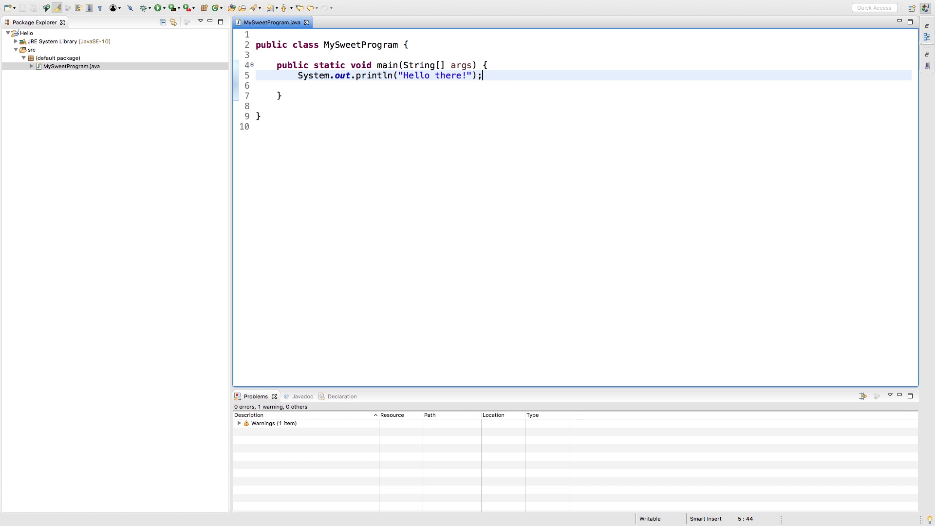
{"action": "mouse_move", "coordinate": [255, 91]}
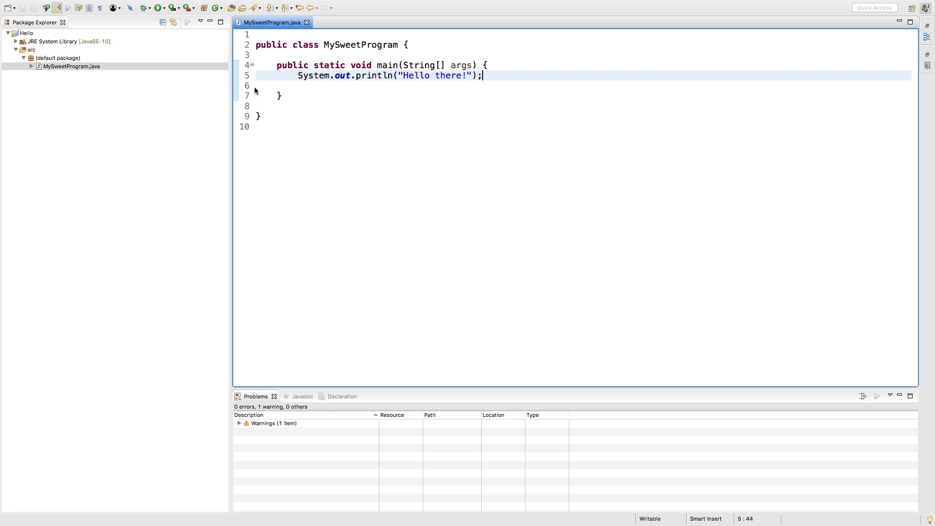
{"action": "mouse_move", "coordinate": [415, 93]}
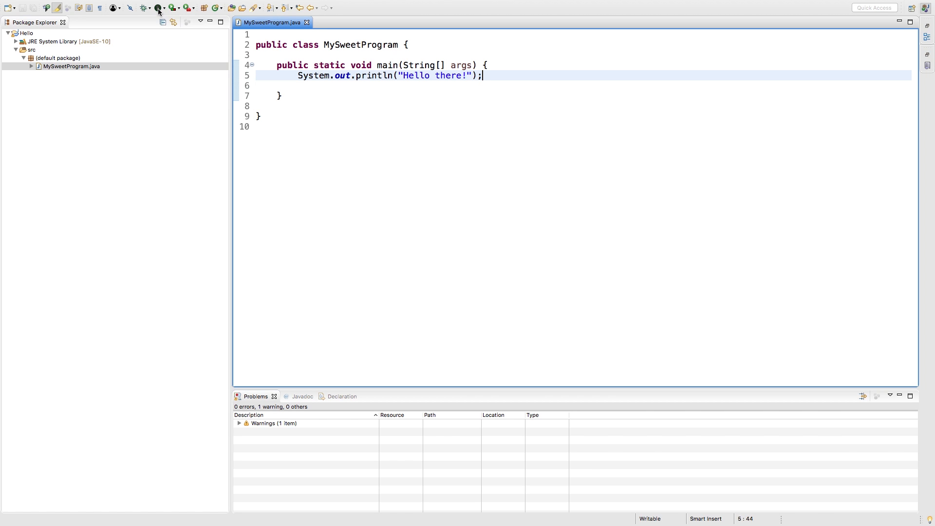
- Run MySweetProgram as a Java application and view "Hello there!" in the Console
{"action": "left_click", "coordinate": [155, 8]}
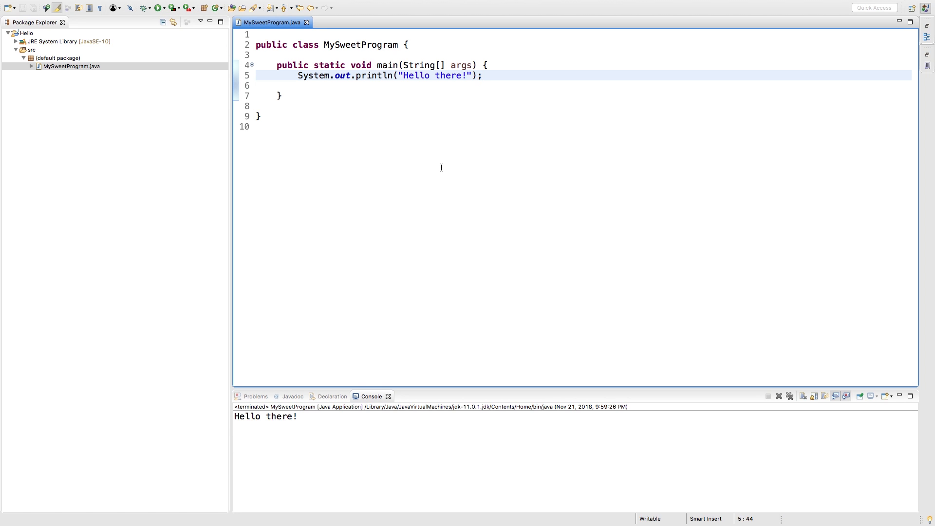
{"action": "left_click", "coordinate": [317, 429]}
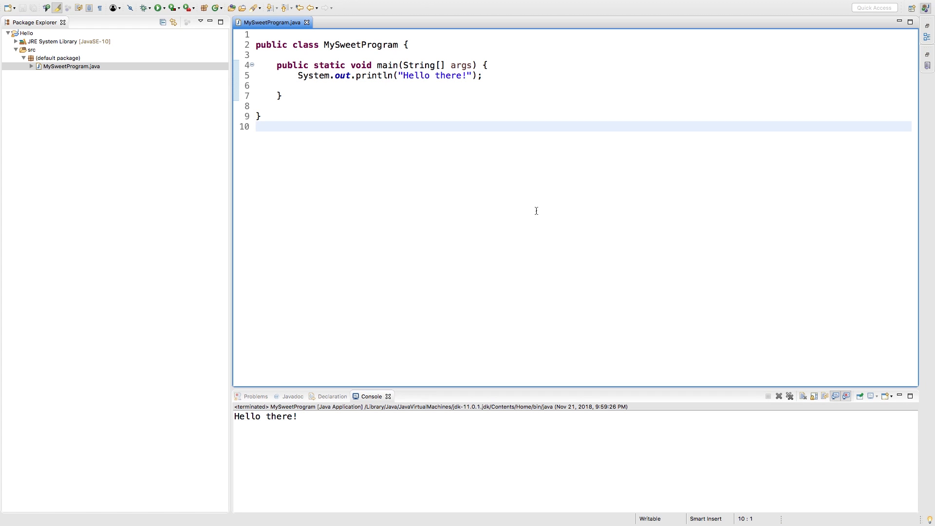
{"action": "left_click", "coordinate": [256, 125]}
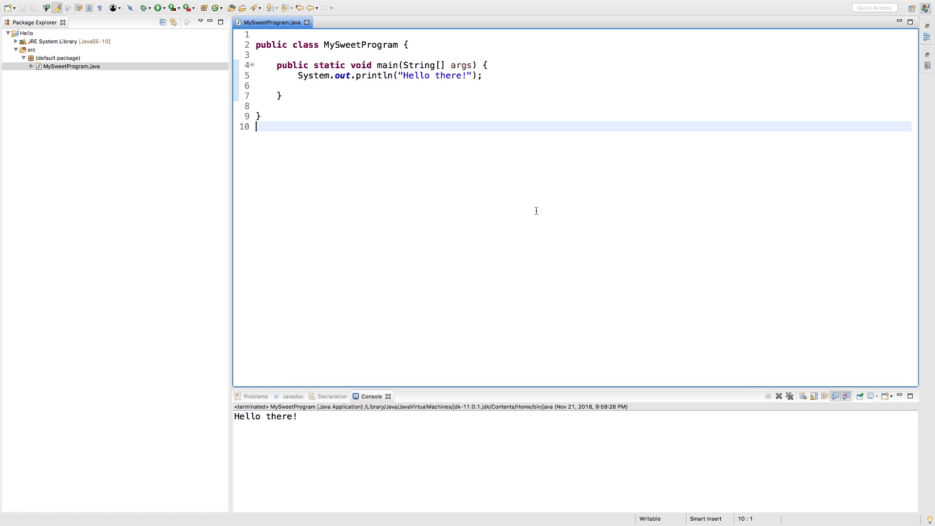
{"action": "left_click", "coordinate": [272, 45]}
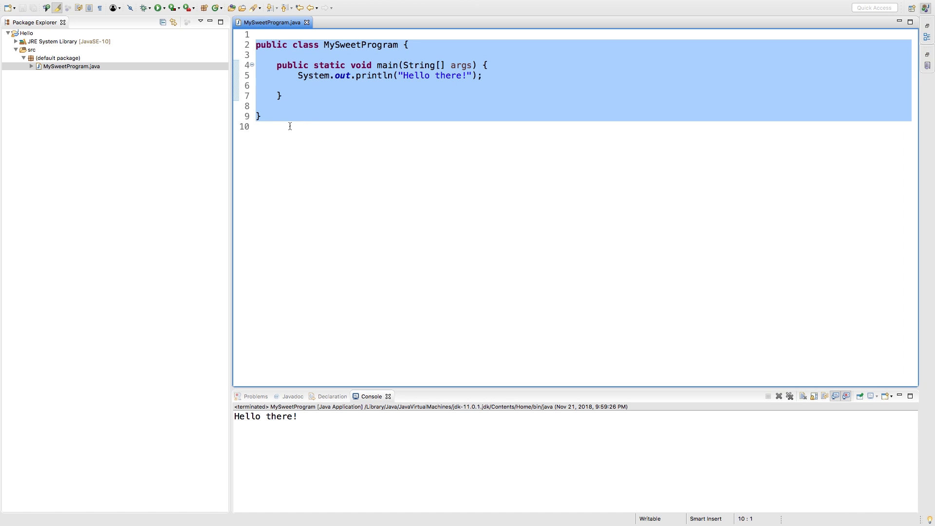
{"action": "left_click", "coordinate": [328, 125]}
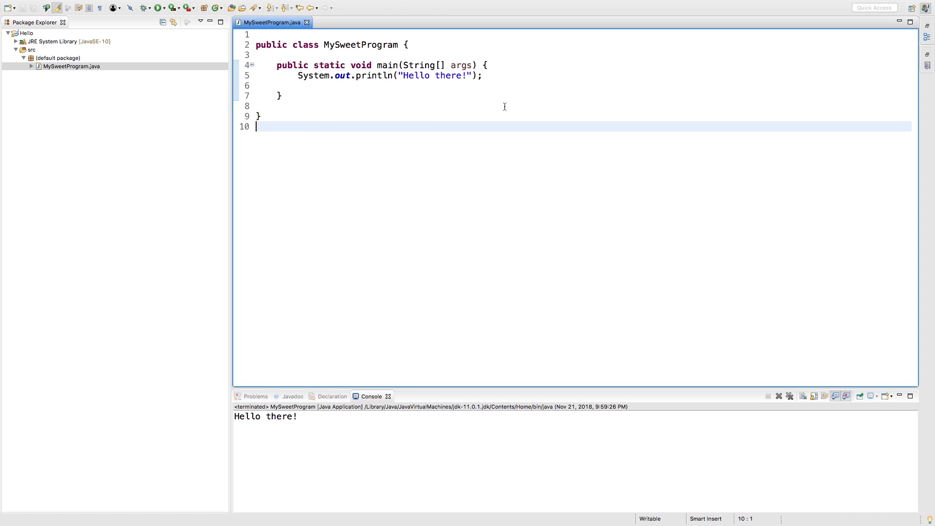
{"action": "mouse_move", "coordinate": [407, 146]}
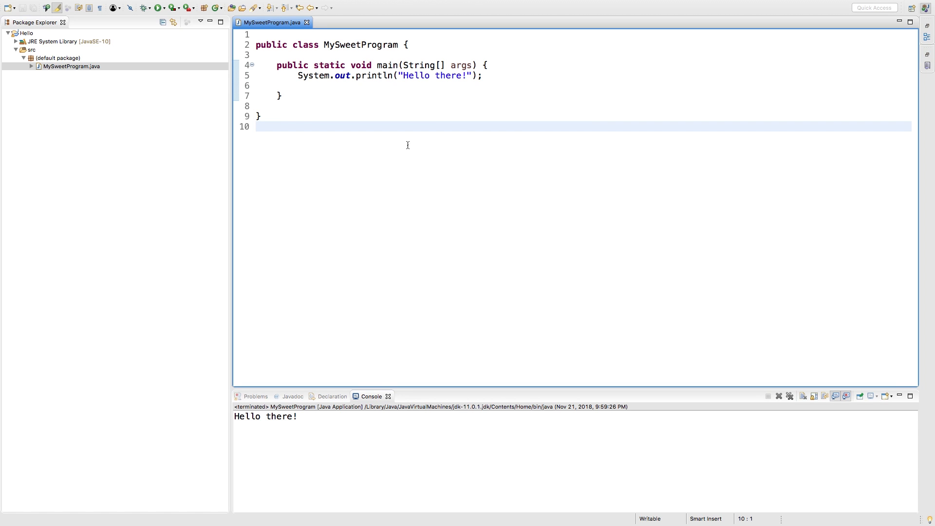
{"action": "left_click", "coordinate": [257, 126]}
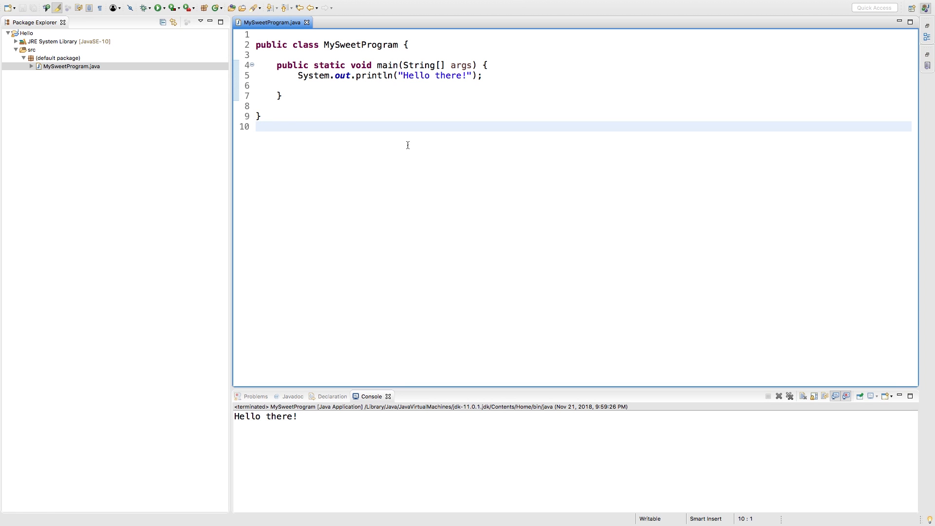
{"action": "left_click", "coordinate": [257, 126]}
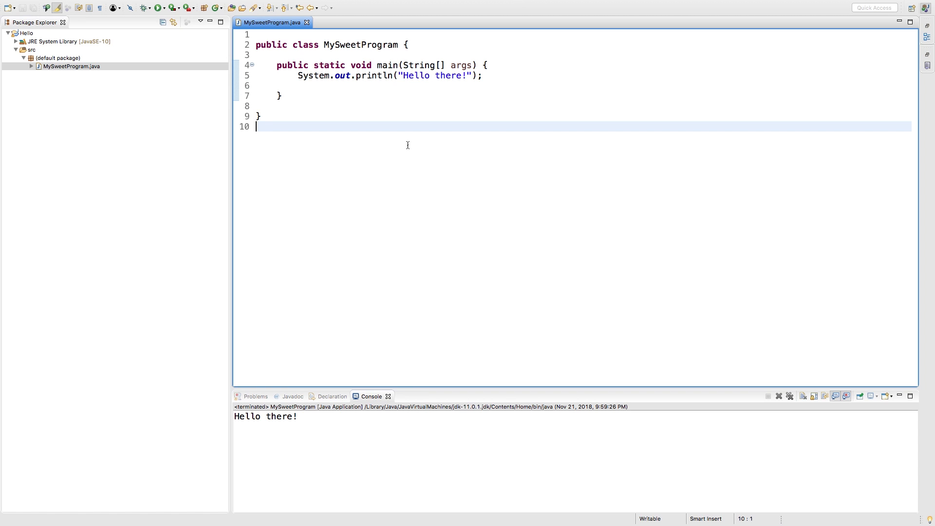